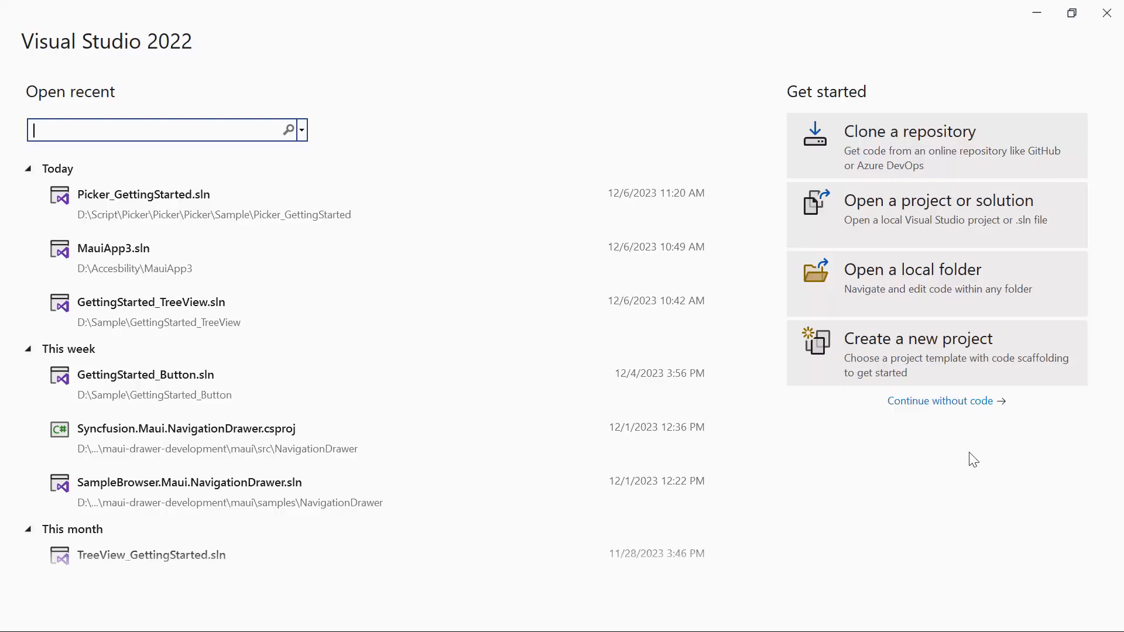
Step: Create a .NET MAUI App named GettingStarted_Picker in D:\Sample on .NET 7.0
click(917, 338)
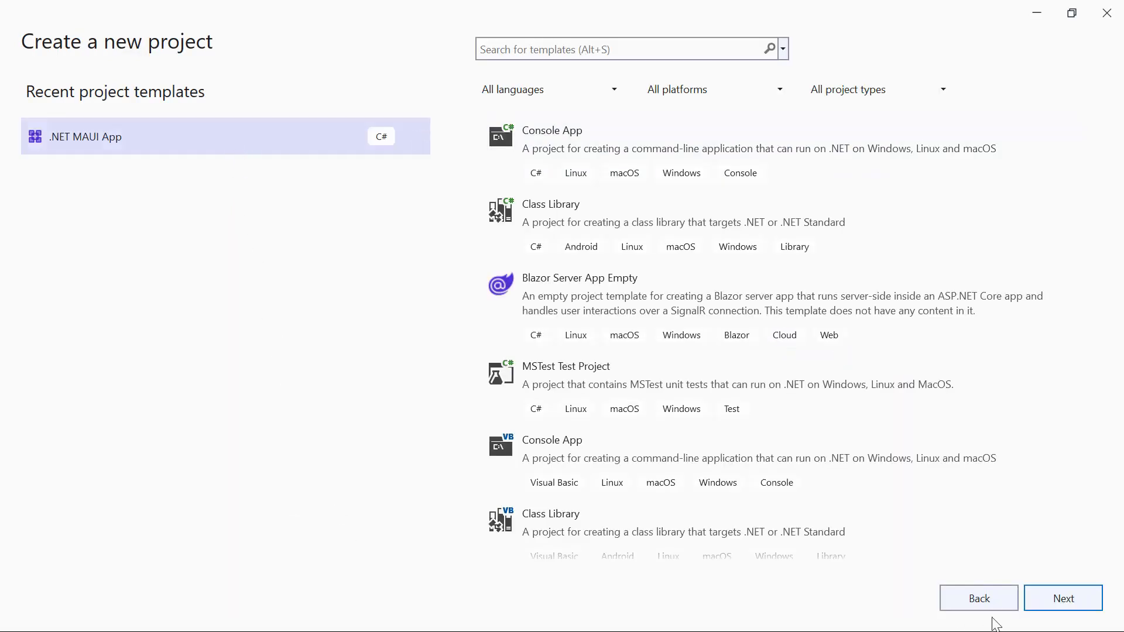
click(1063, 597)
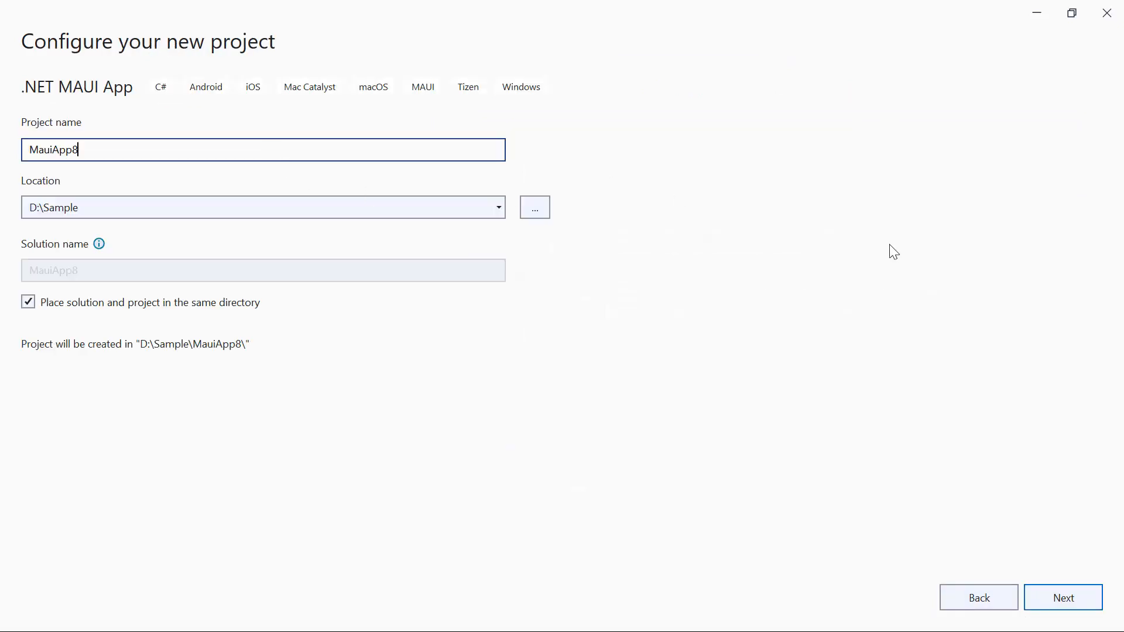
text(Getti)
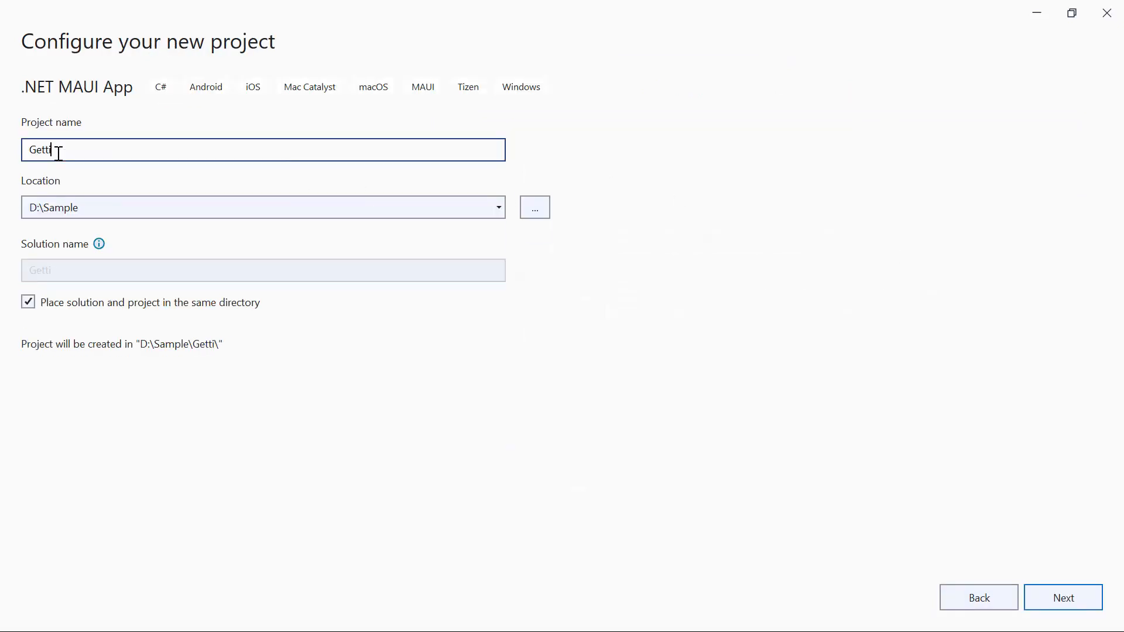
text(ngStarted_Picker)
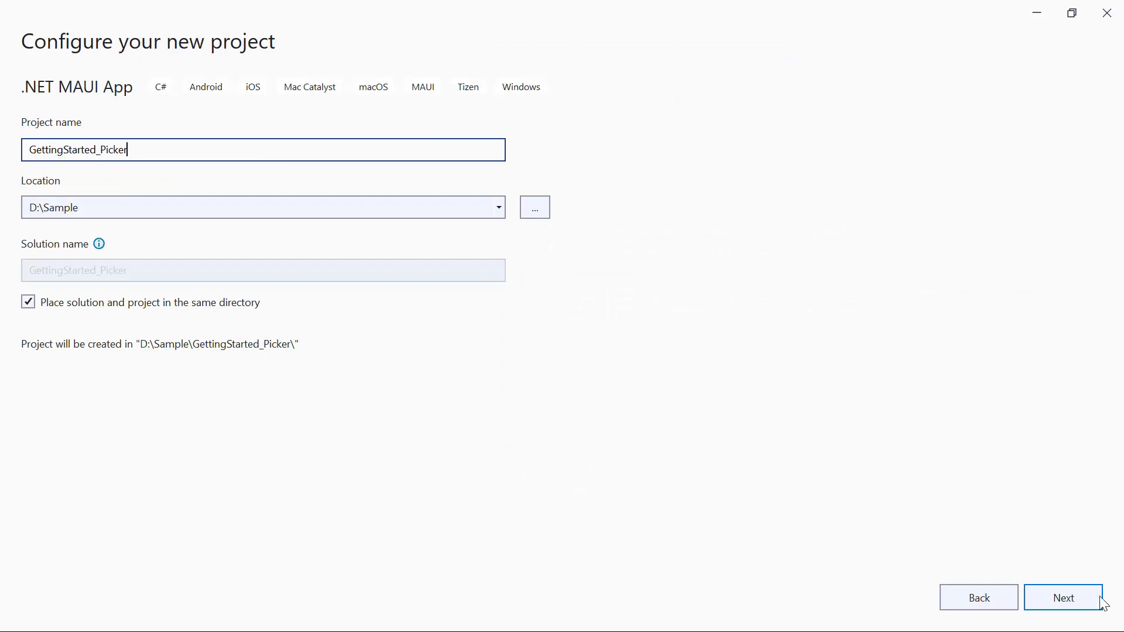
click(1063, 596)
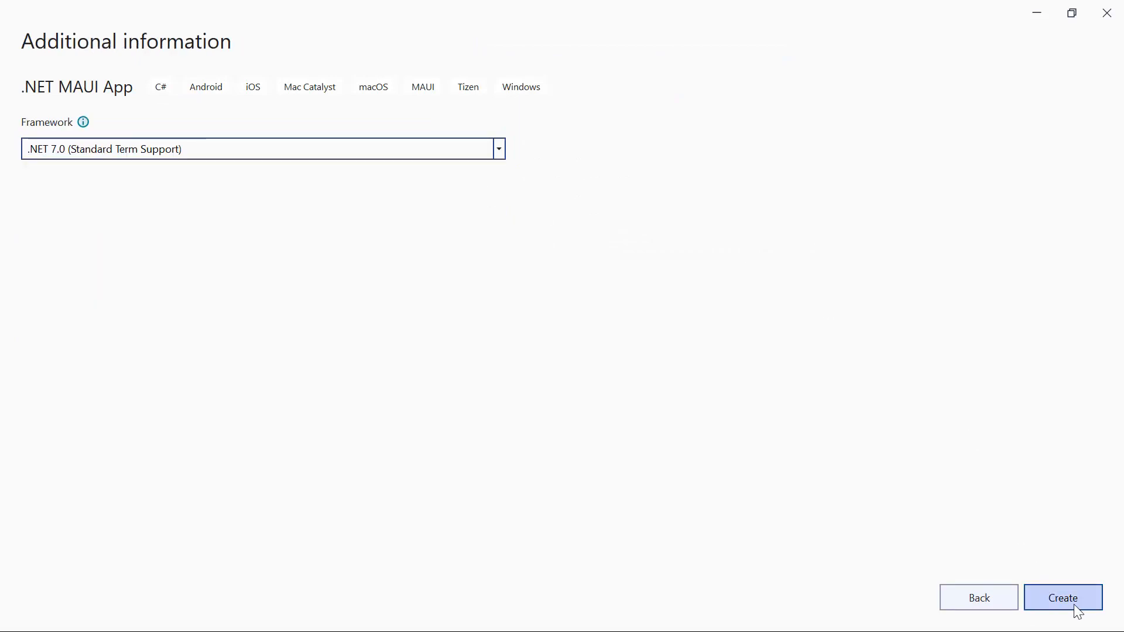
click(1062, 597)
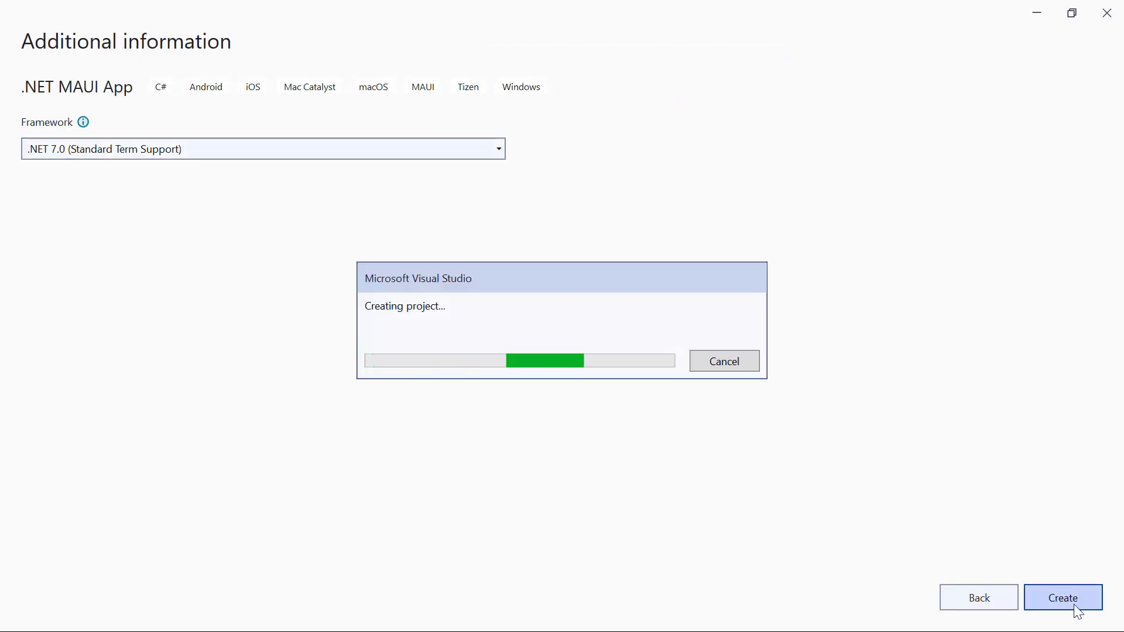
click(1062, 597)
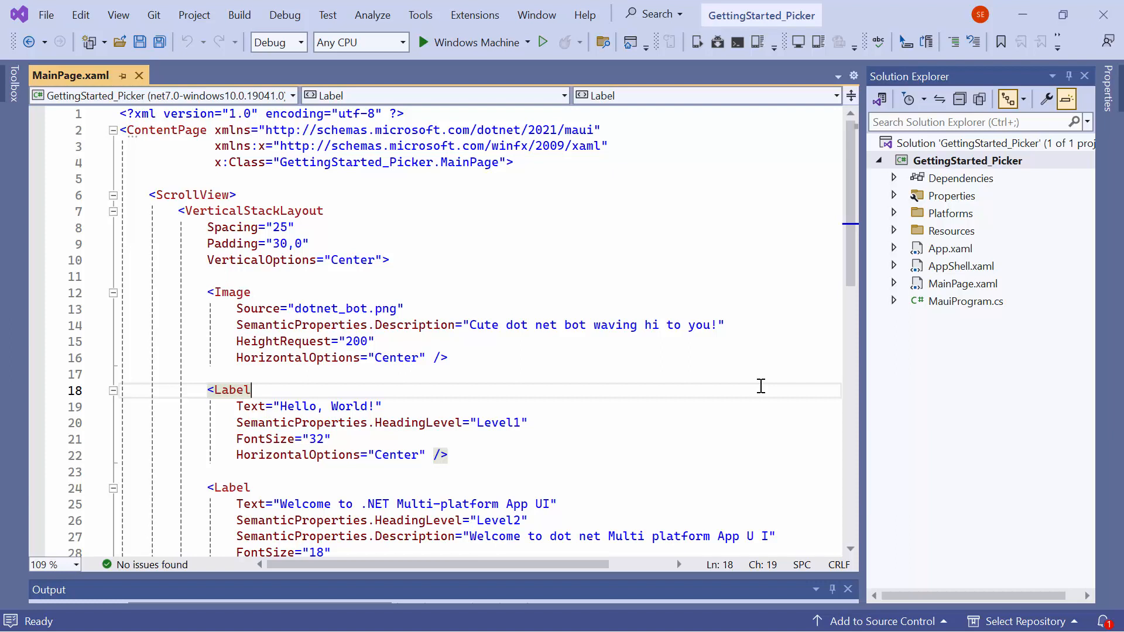
mouse_move(521, 58)
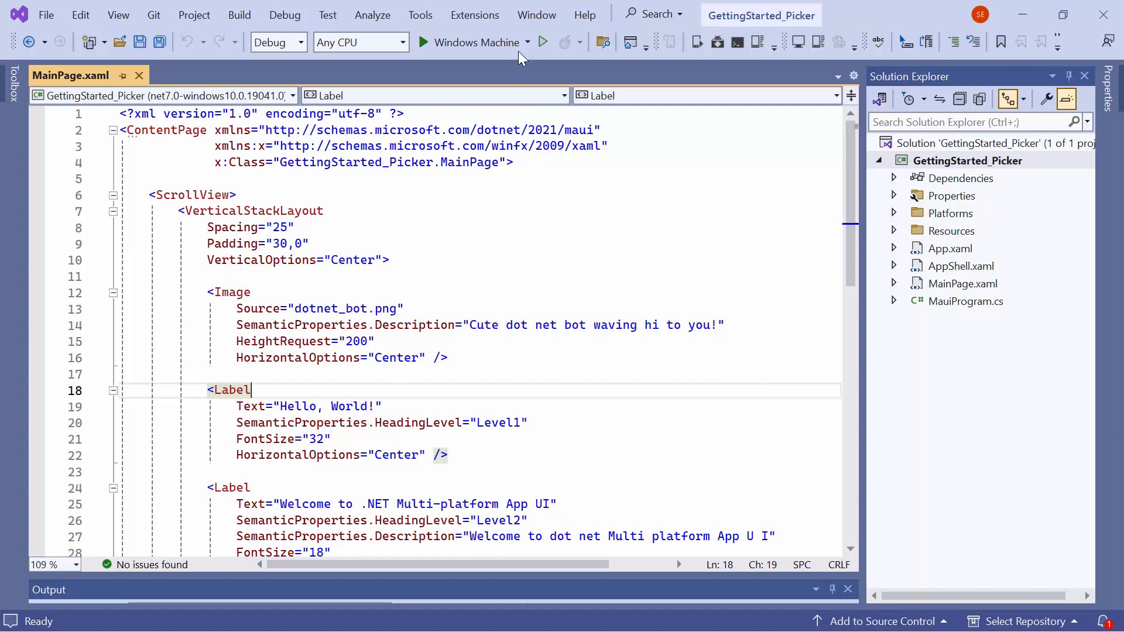
Step: Run the template app on the Pixel 5 - API 32 emulator, then stop debugging
click(527, 42)
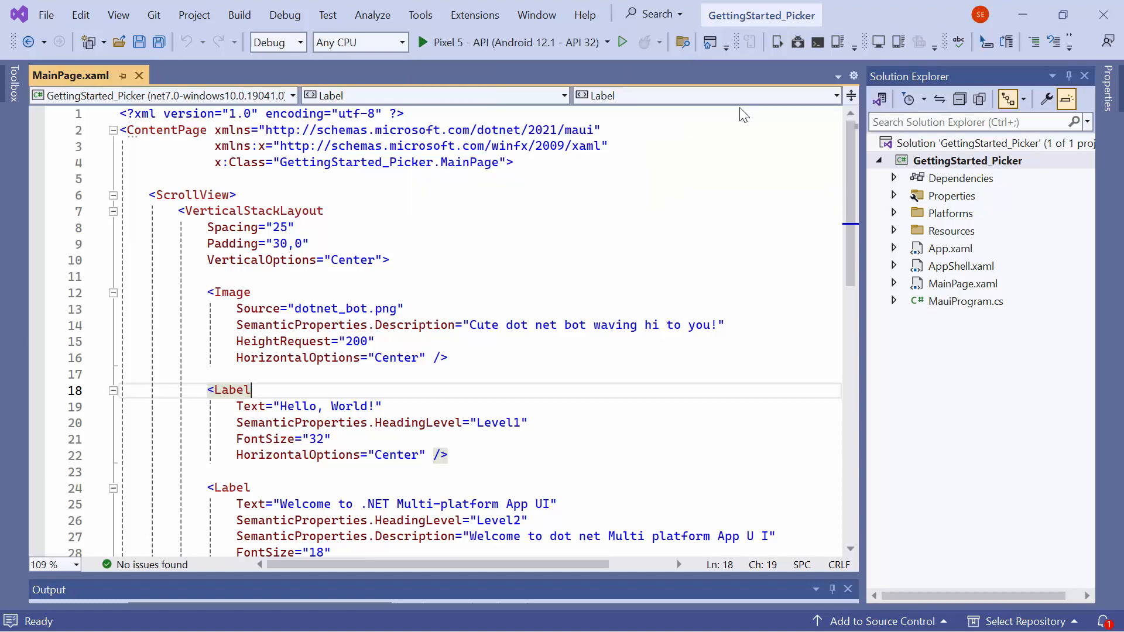
mouse_move(537, 51)
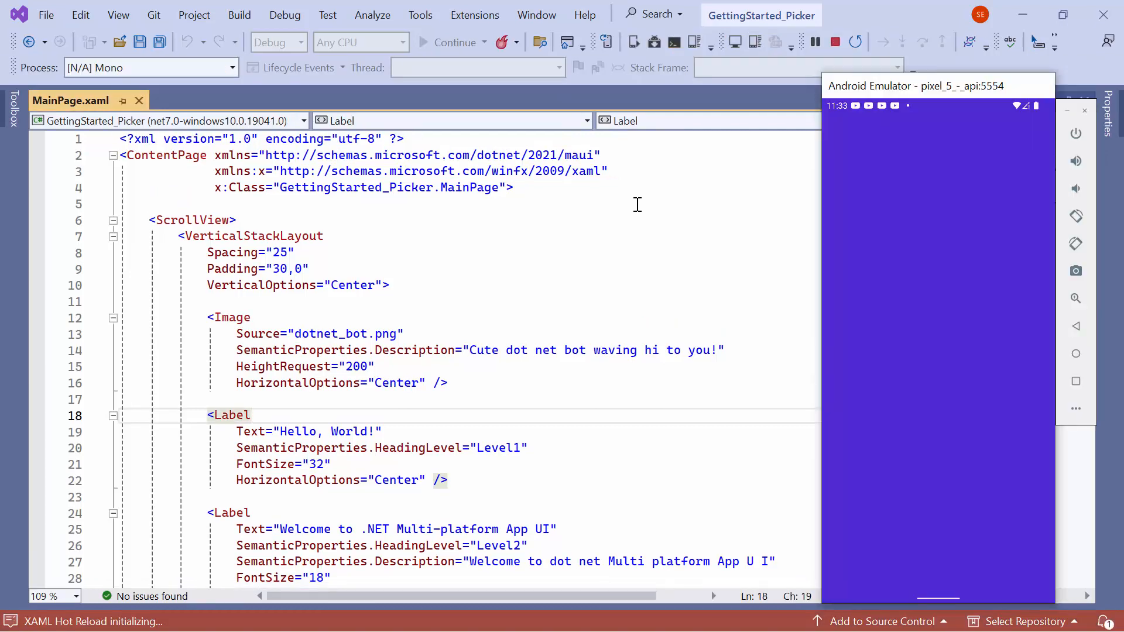
click(251, 415)
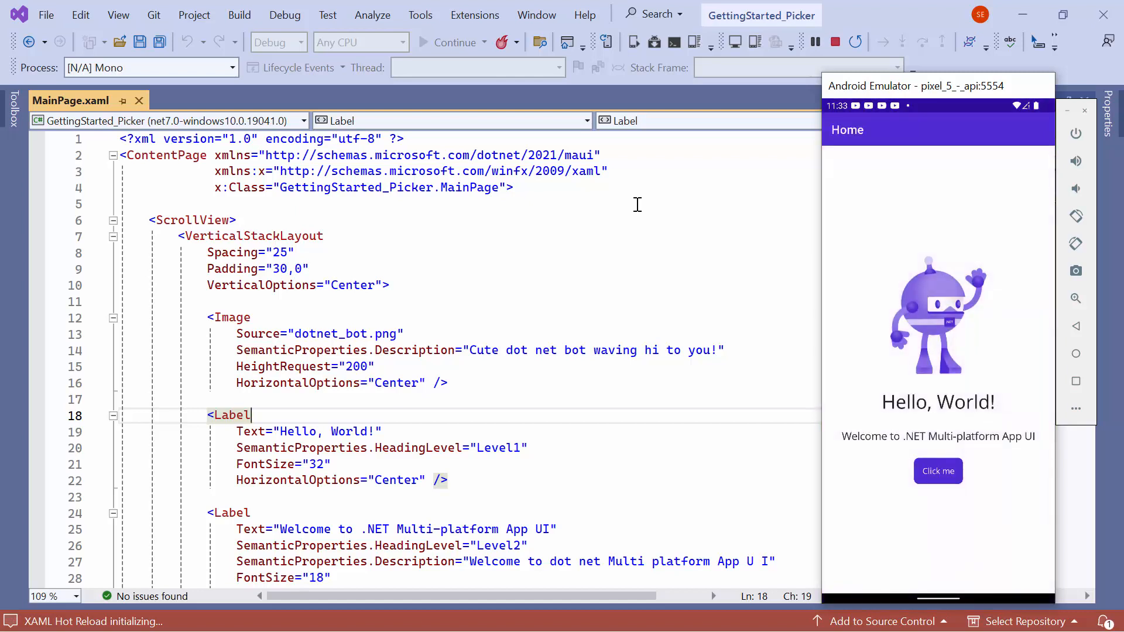
mouse_move(718, 243)
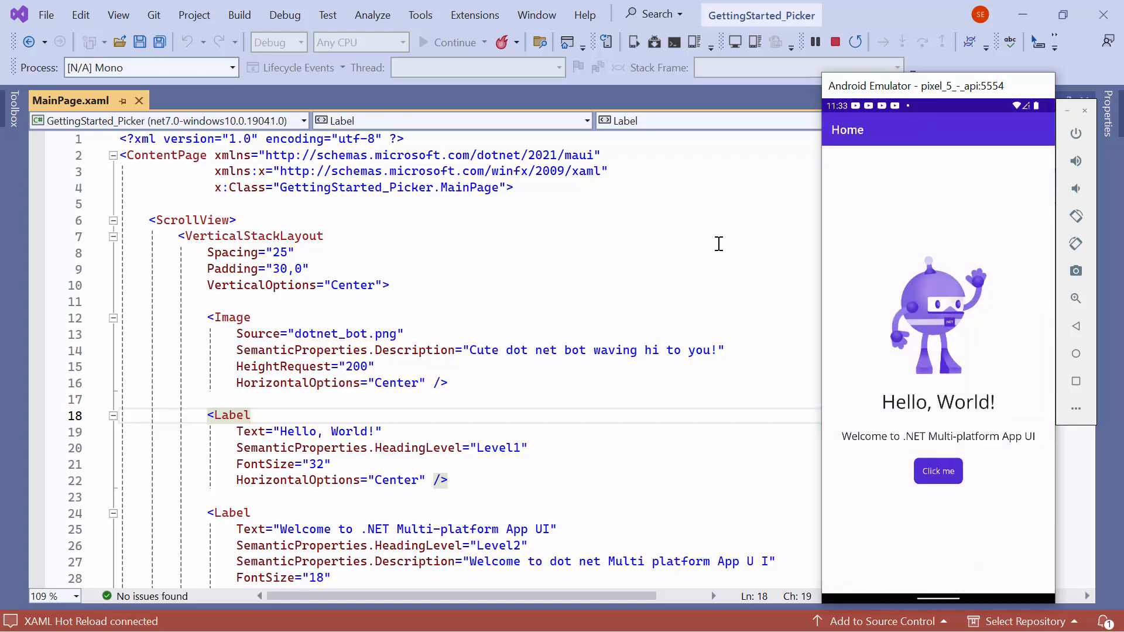
click(834, 42)
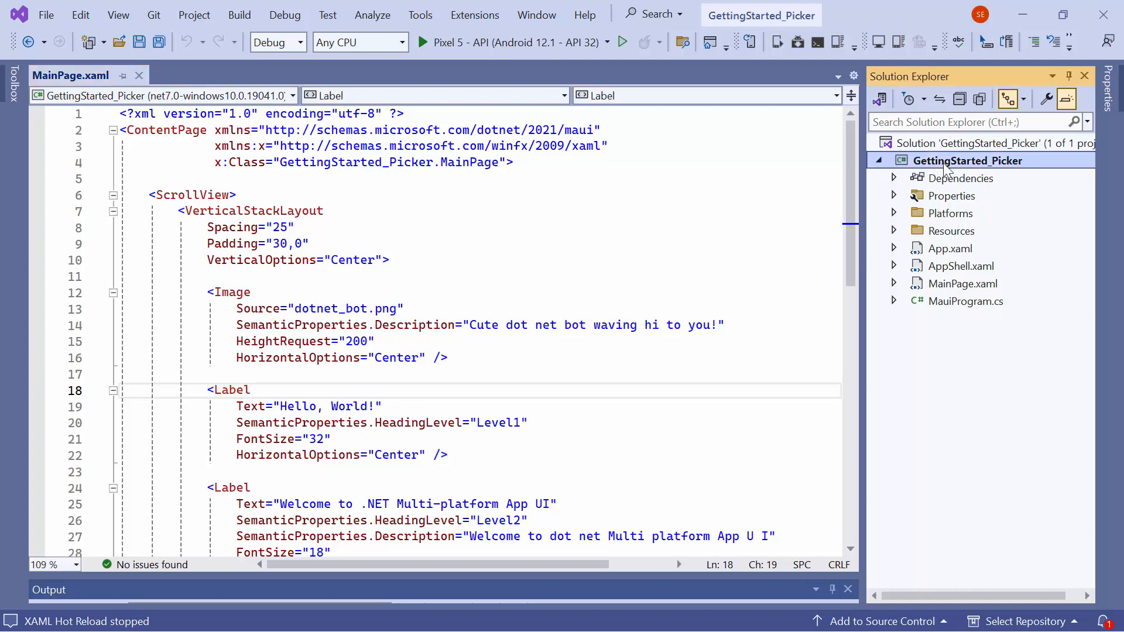
mouse_move(930, 341)
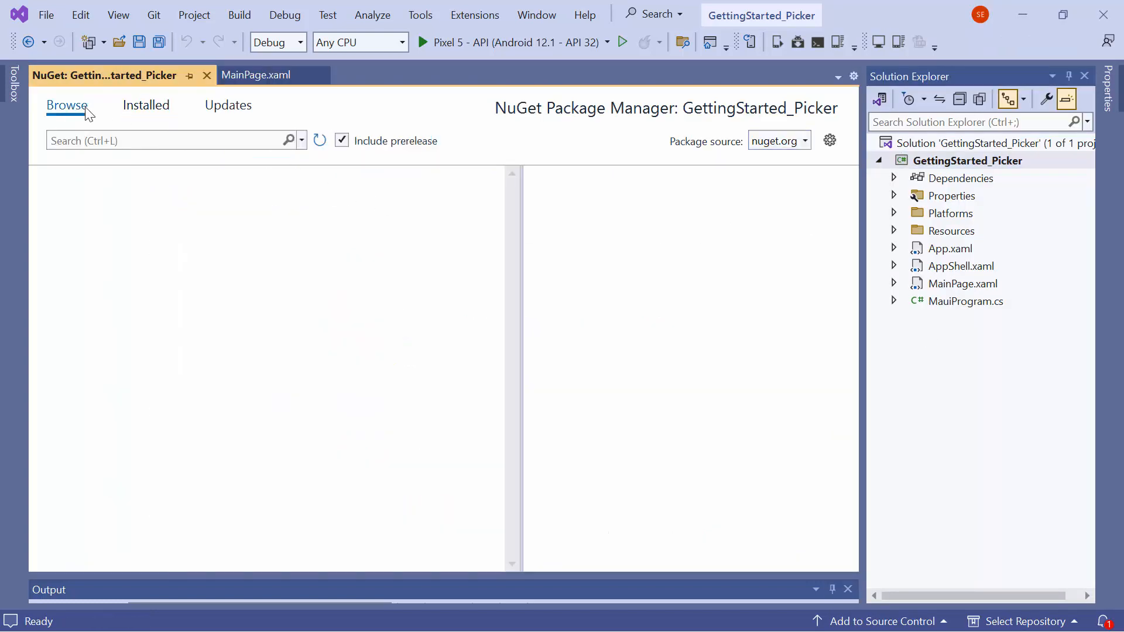
Step: Search NuGet for Syncfusion.maui.picker and install Syncfusion.Maui.Picker 23.2.6
click(169, 140)
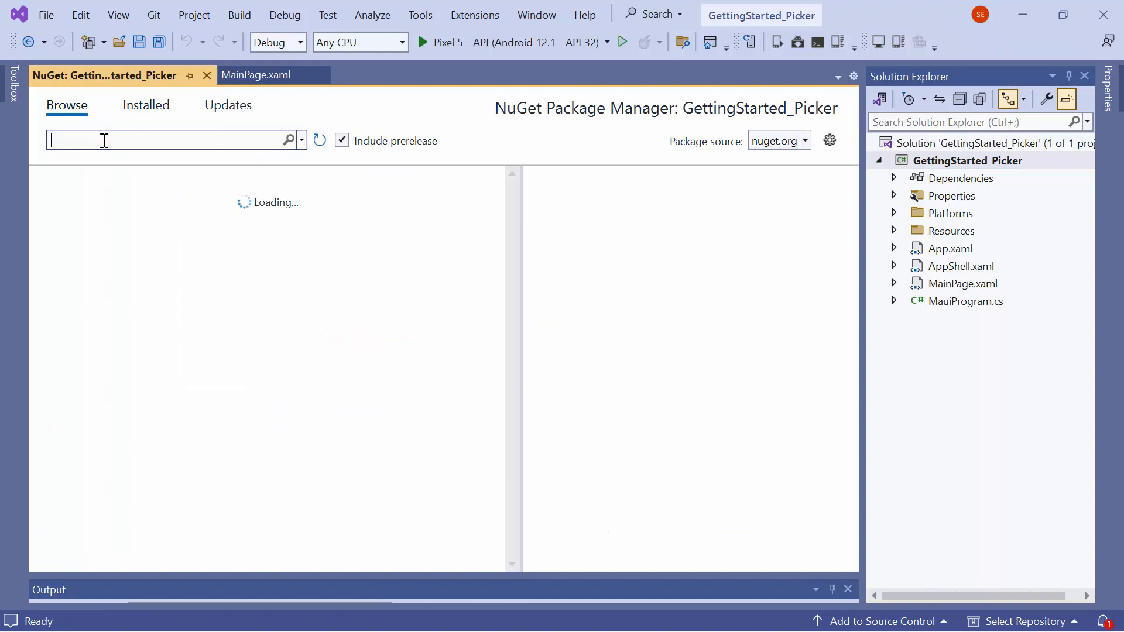
text(Syncfusion.maui.picker)
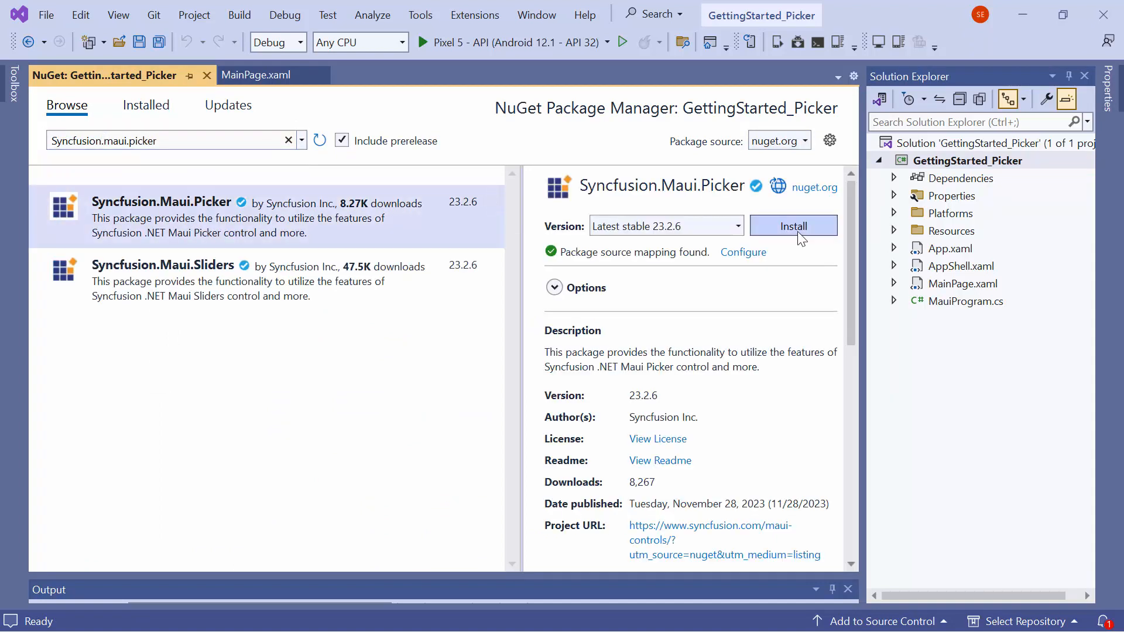
click(793, 226)
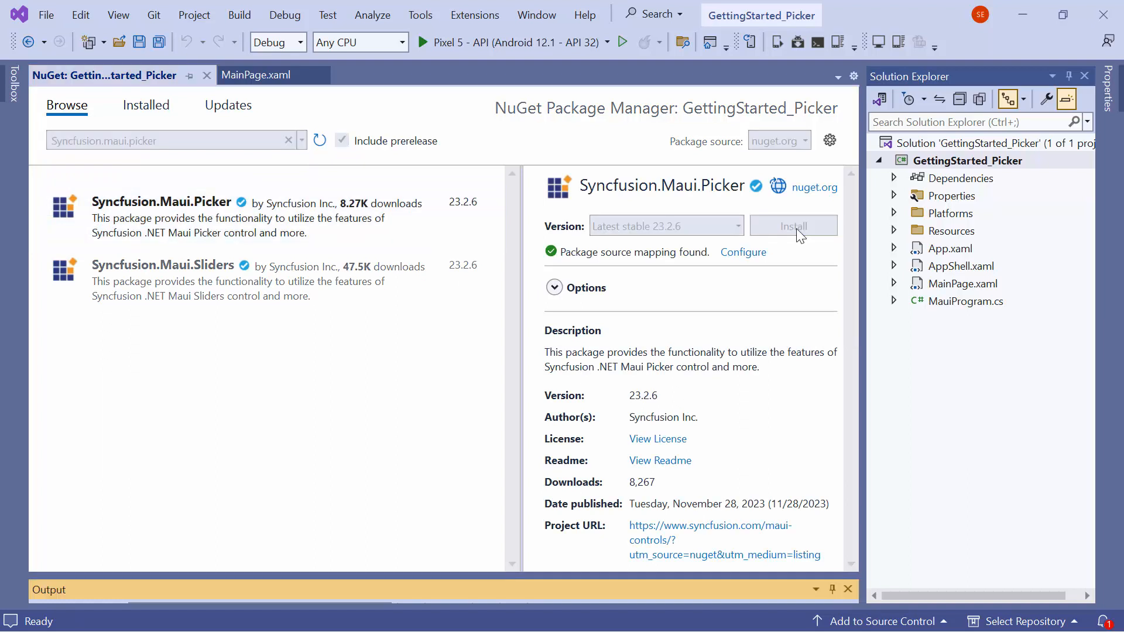
click(792, 225)
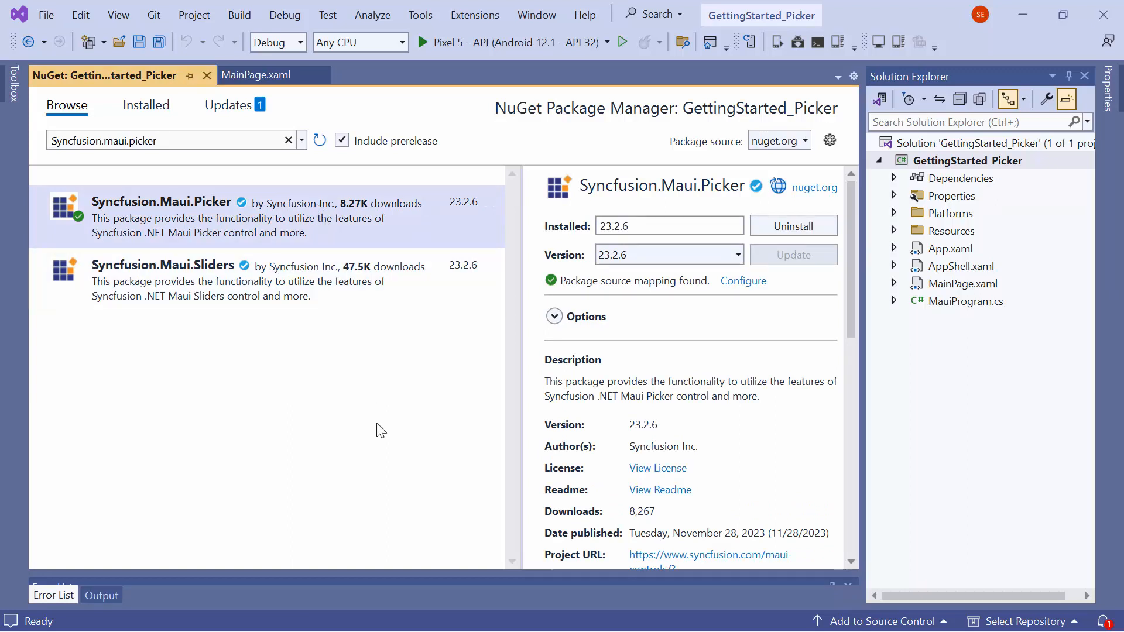
mouse_move(983, 308)
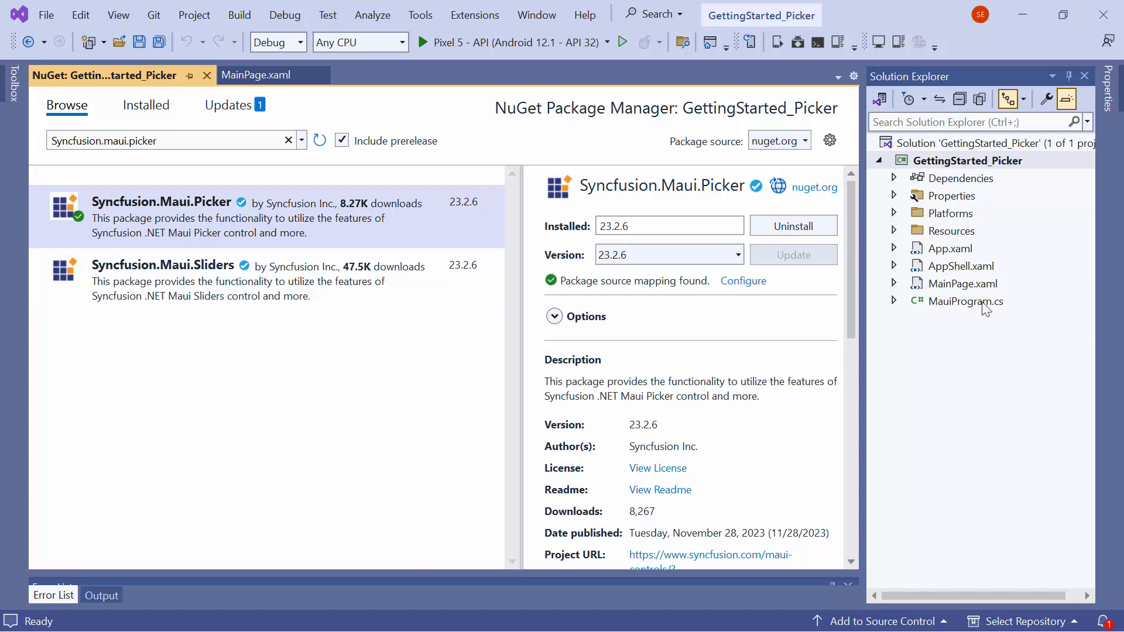
mouse_move(964, 312)
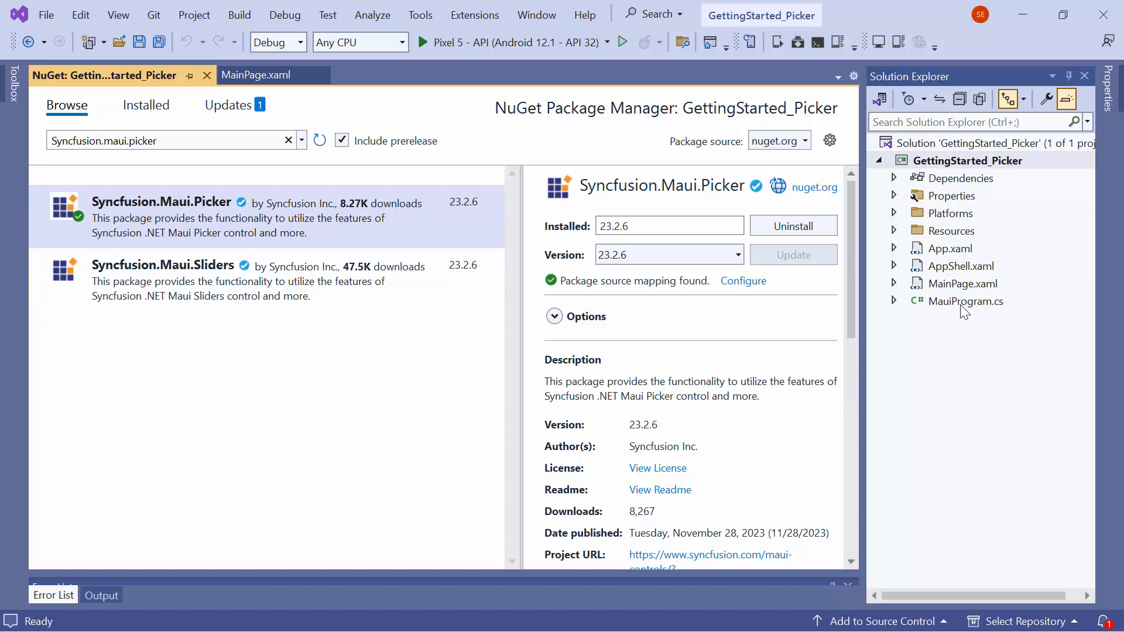
Step: In MauiProgram.cs, import Syncfusion.Maui.Core.Hosting and chain .ConfigureSyncfusionCore() after UseMauiApp<App>()
double_click(965, 301)
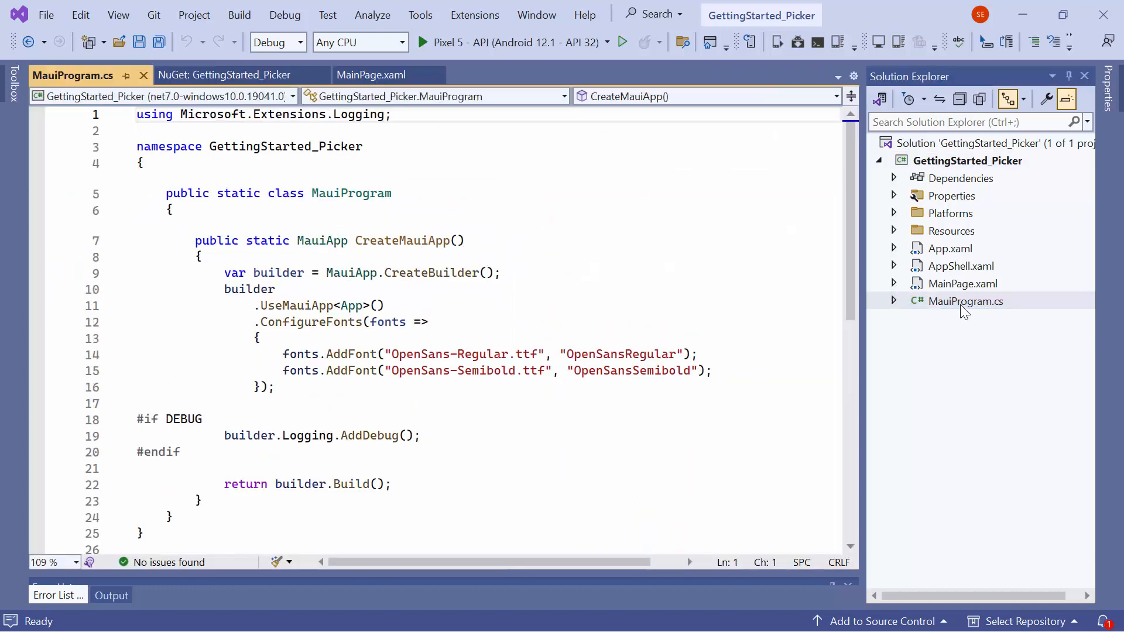
text(using)
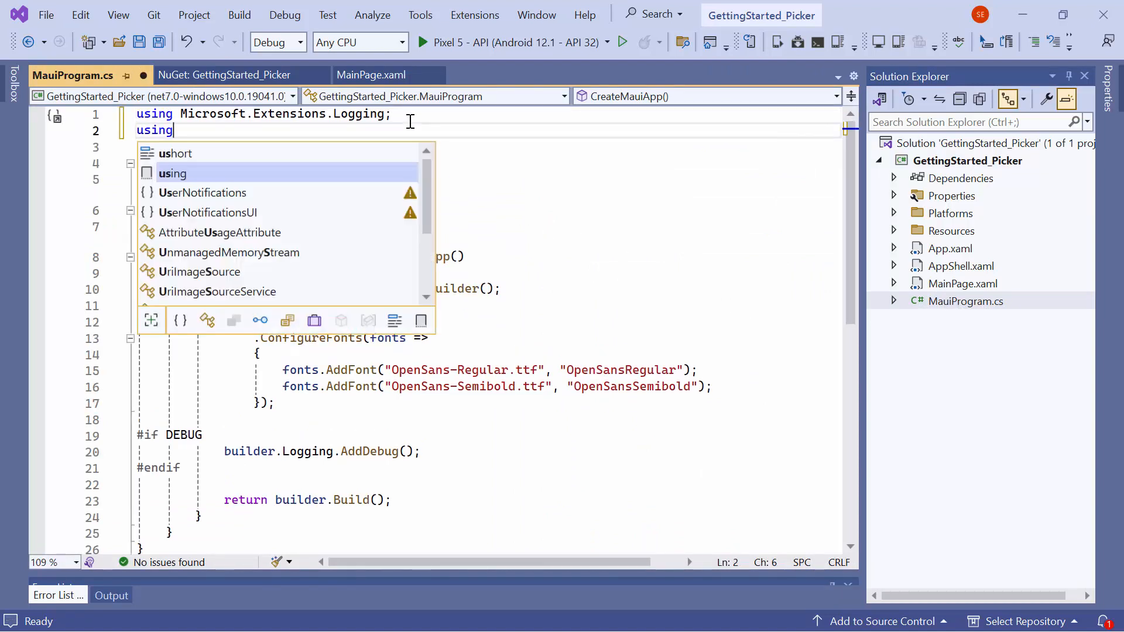
text(Syncfusion.Maui.Core.Hosting;)
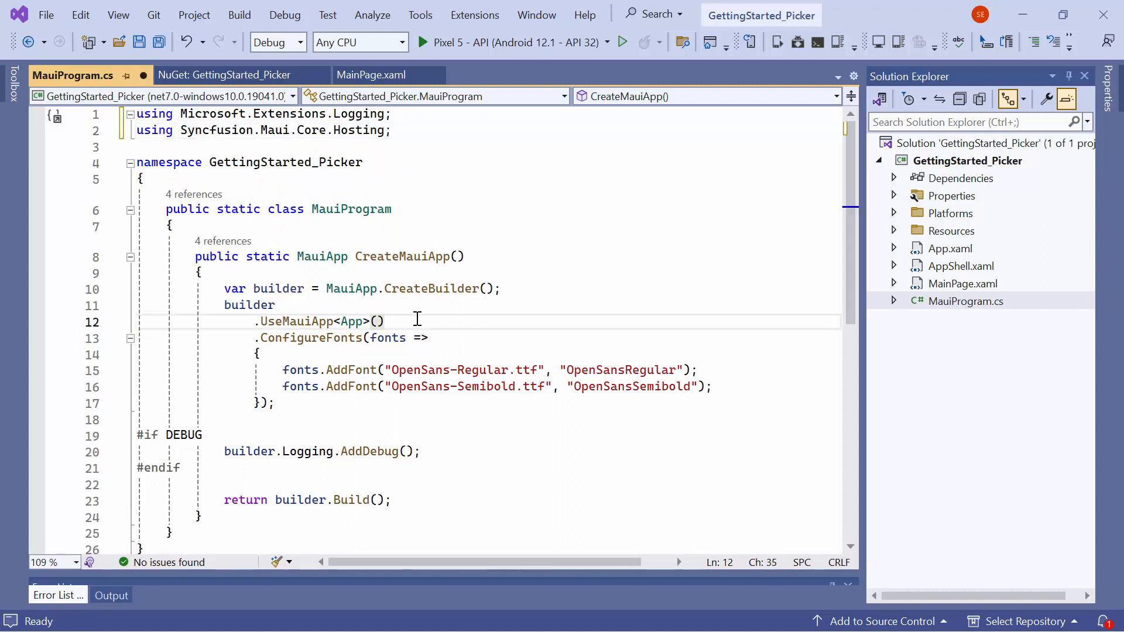
text(.configureSyncfusionCore()
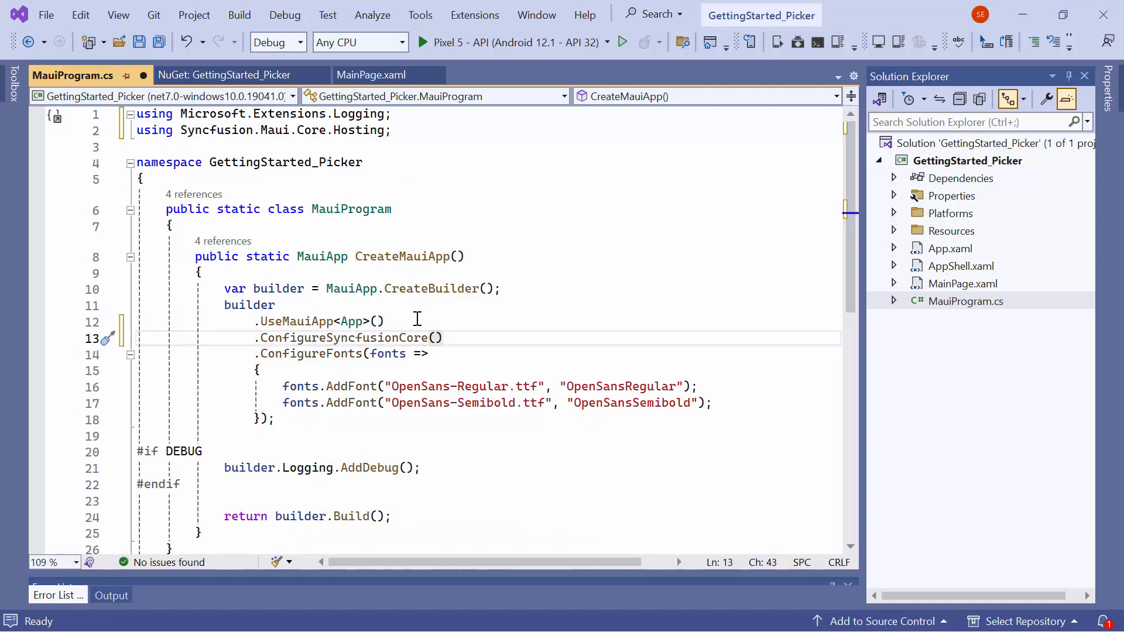
click(442, 338)
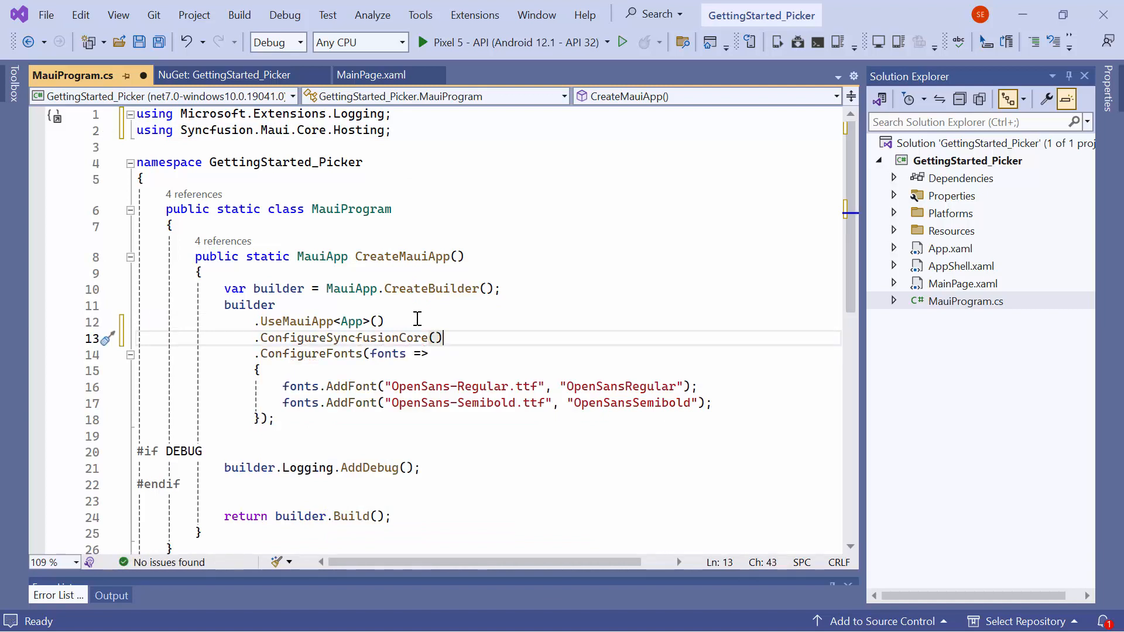
mouse_move(538, 319)
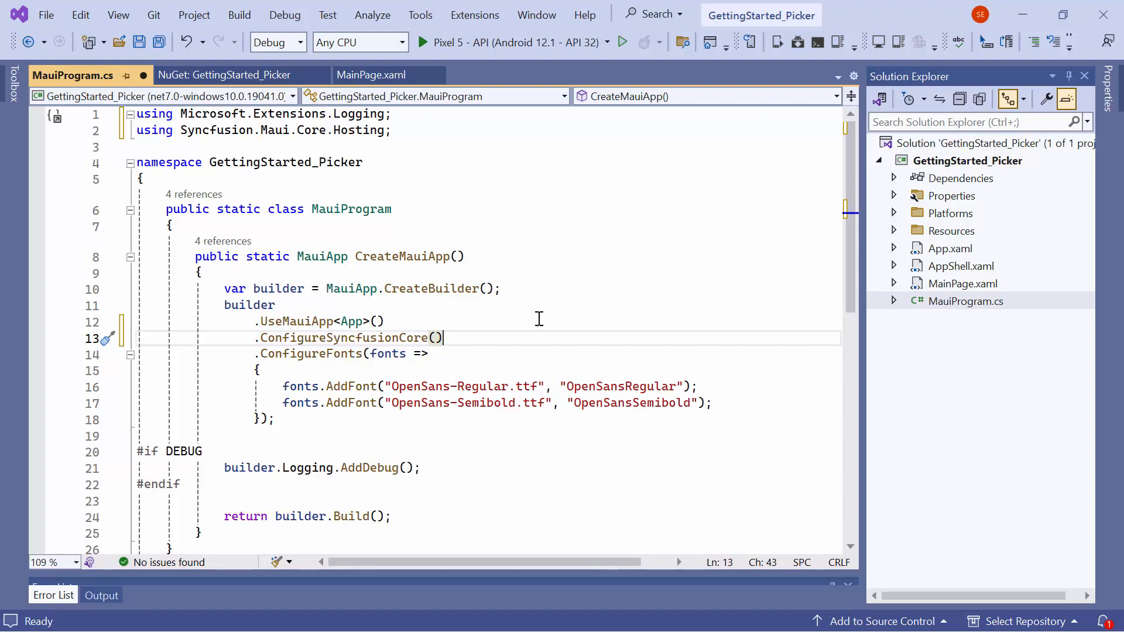
click(894, 248)
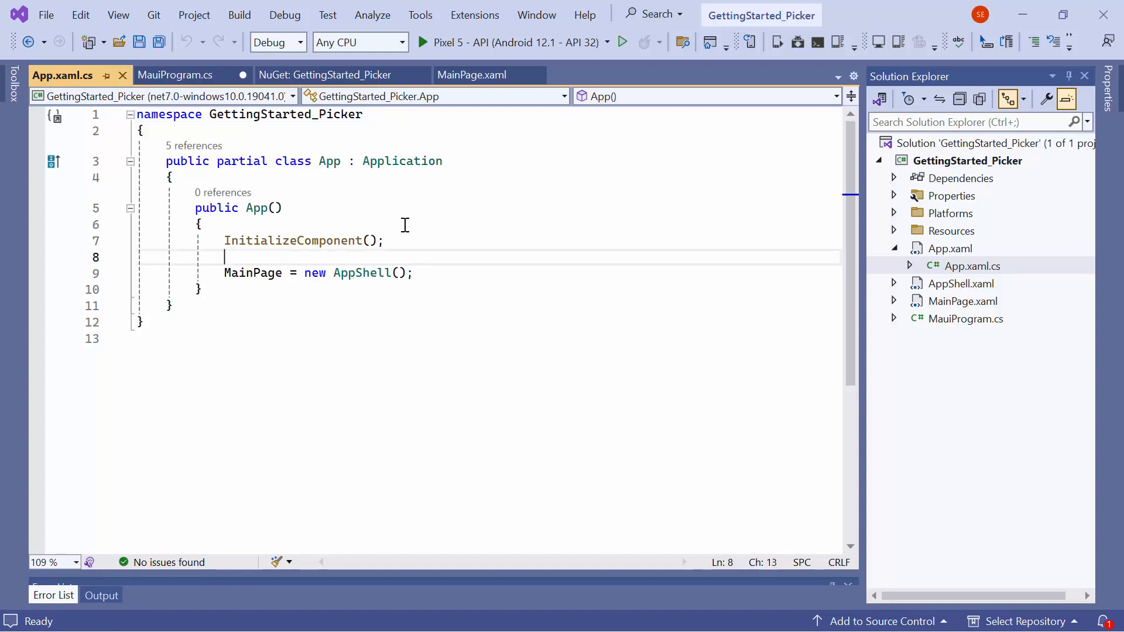
Step: Call SyncfusionLicenseProvider.RegisterLicense after InitializeComponent() in the App.xaml.cs constructor
text(Syncfusion.Licensing.SyncfusionLicenseProvider.RegisterLicense("MDAxQDMyMzMyZTMwMmUzM)
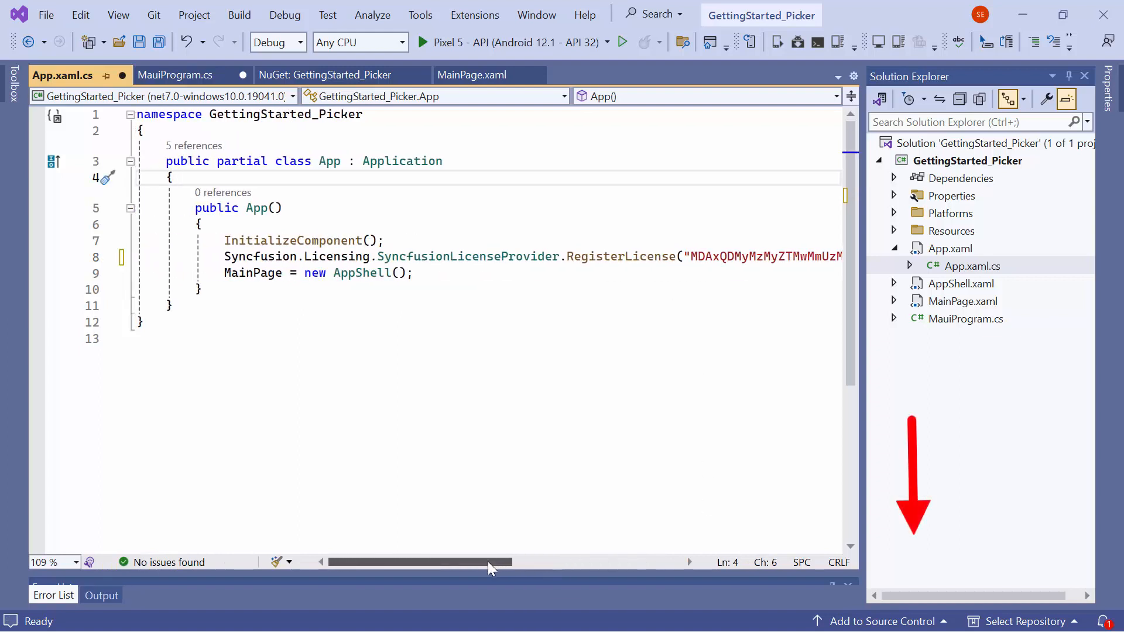
mouse_move(494, 538)
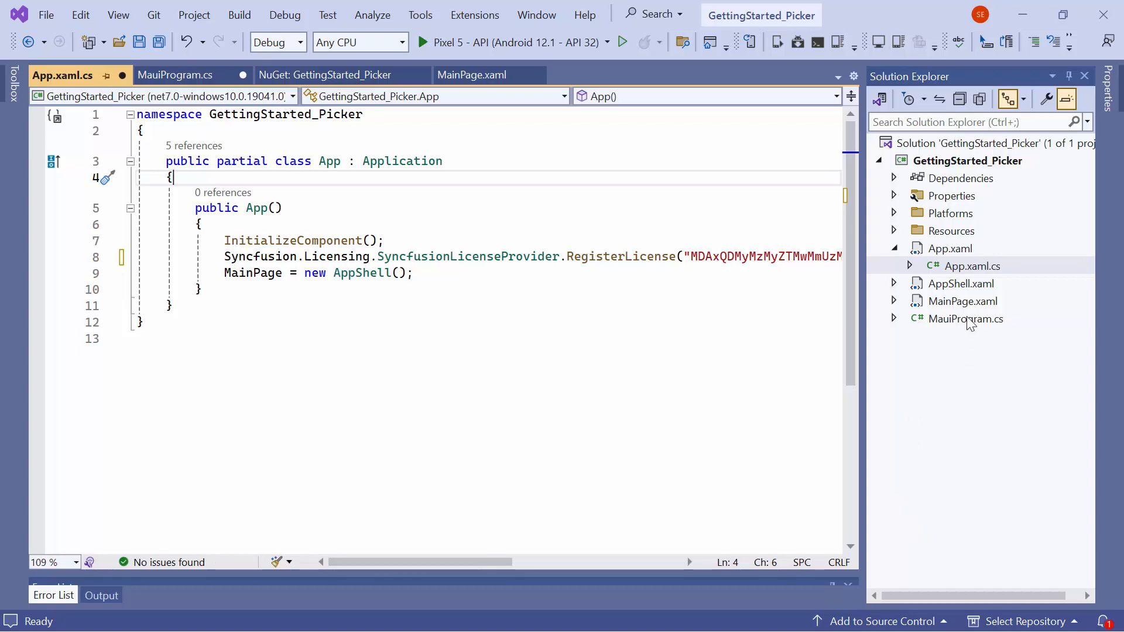
click(472, 74)
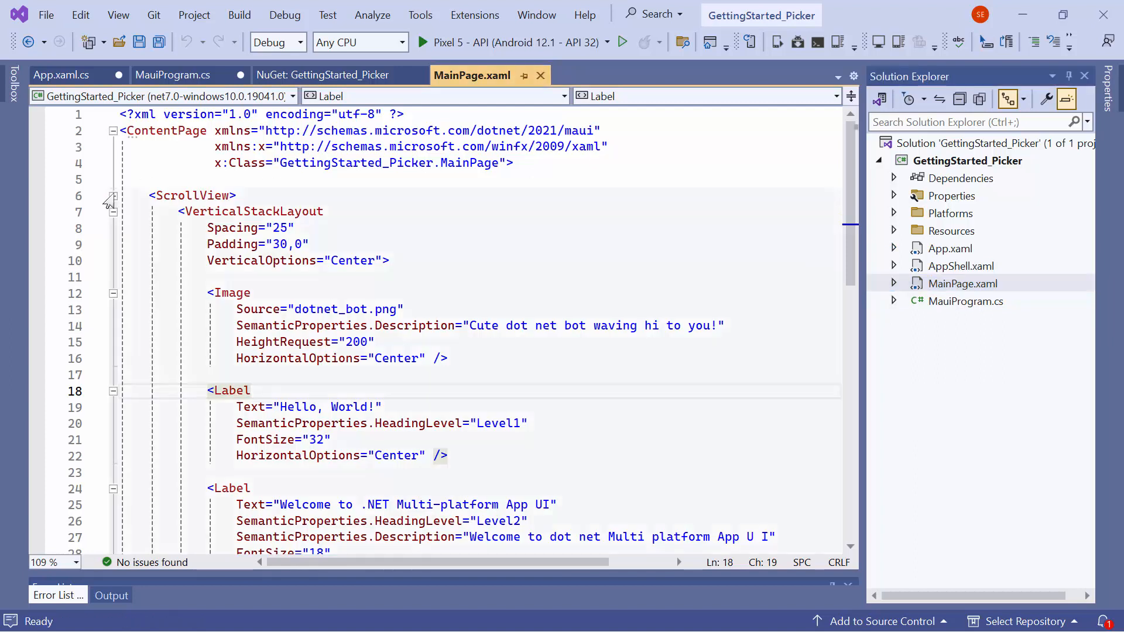
Step: Replace the ScrollView with an xmlns:picker SfPicker column of Pink, Green, Yellow, Blue, Orange
click(113, 195)
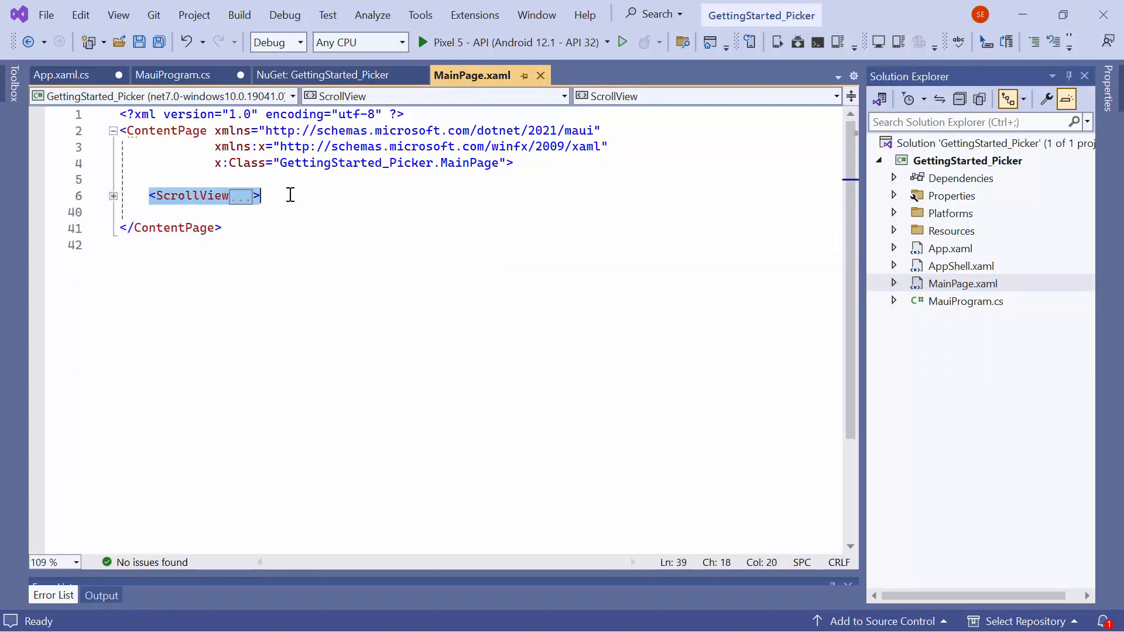
text(xmln)
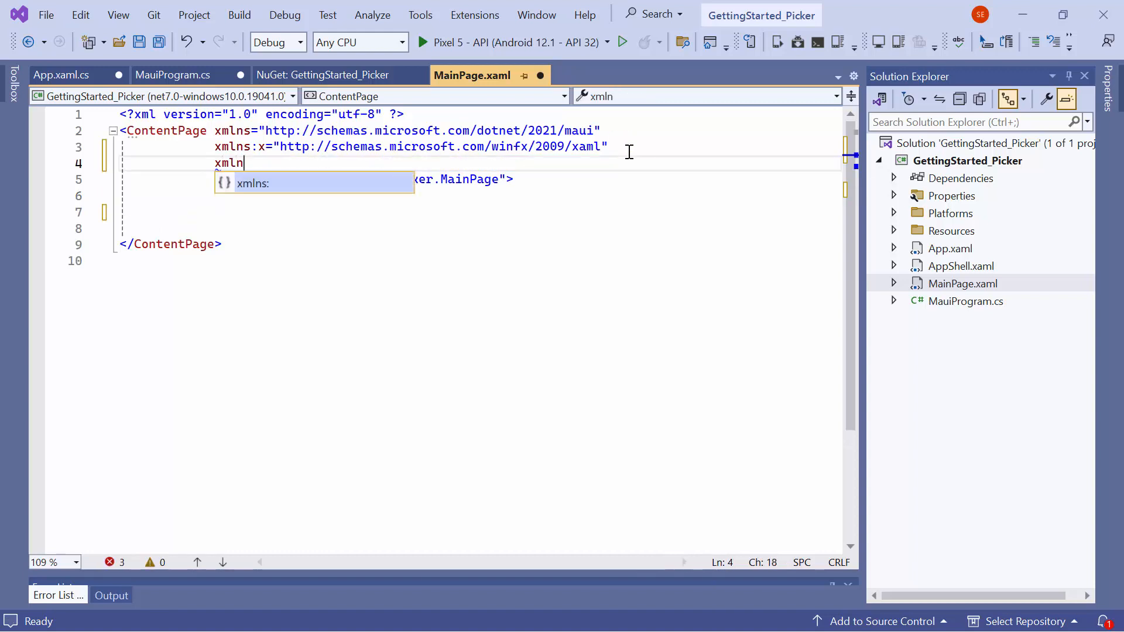
text(:picker="clr-namespace:Syncfusion.Maui.Picker;assembly=Syncfusion.Maui.Picker)
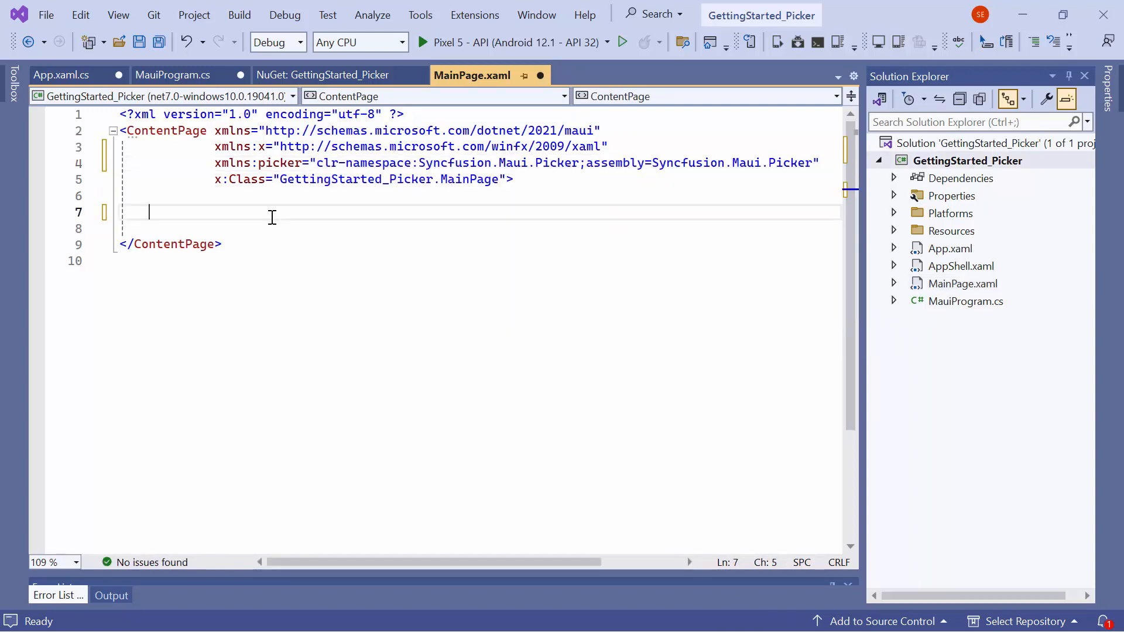
text(<picker:)
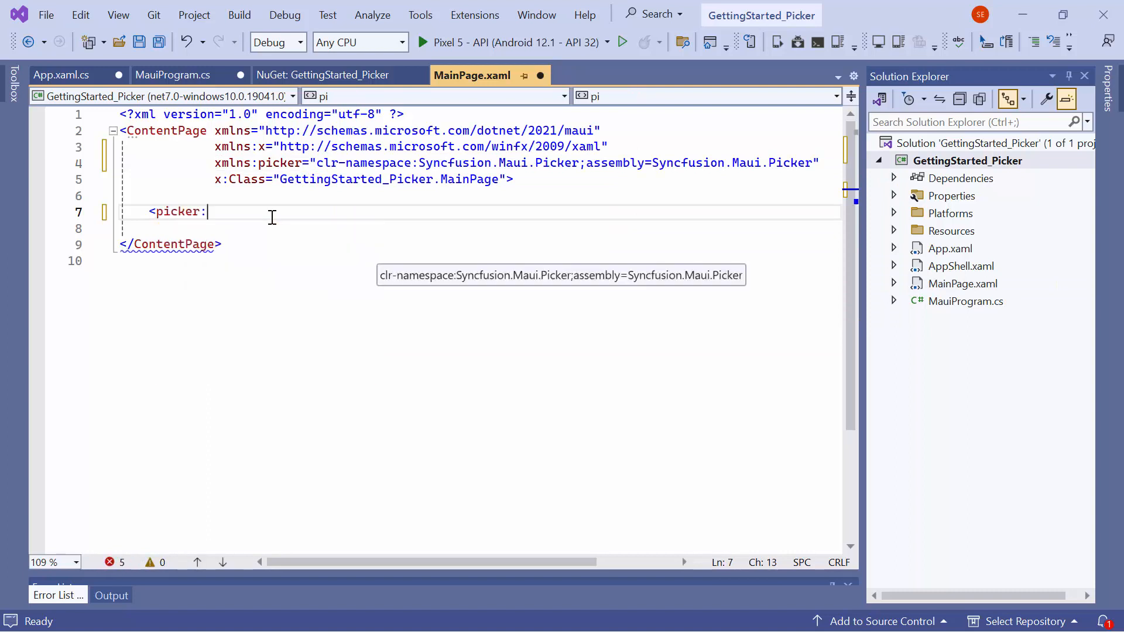
text(SfPicker></picker:SfPicker>)
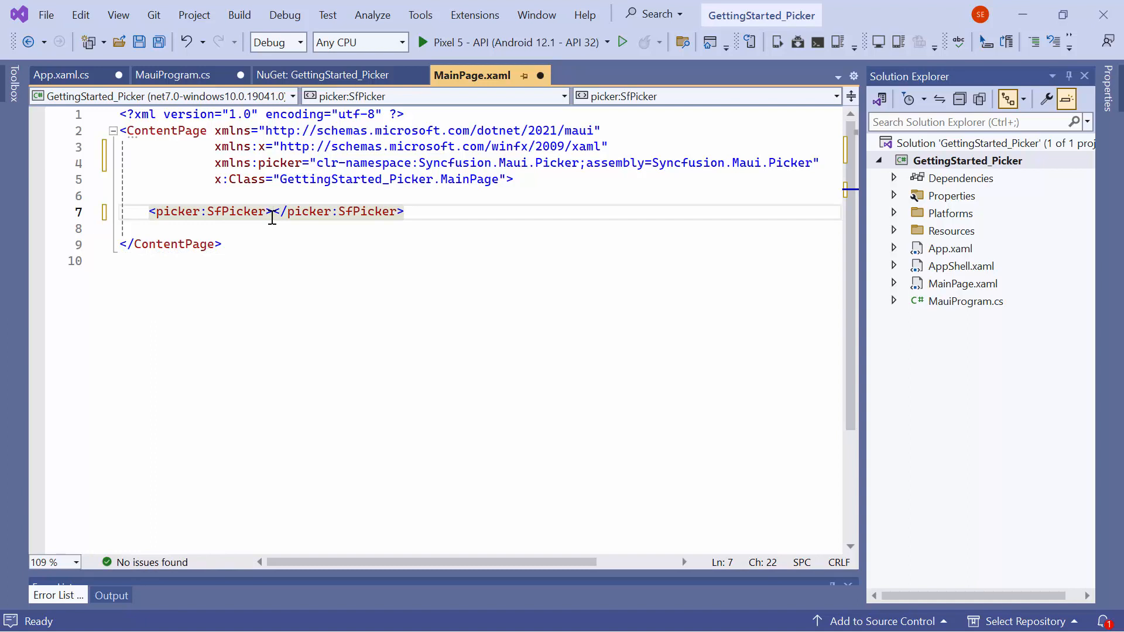
text(<picker:SfPicker.c)
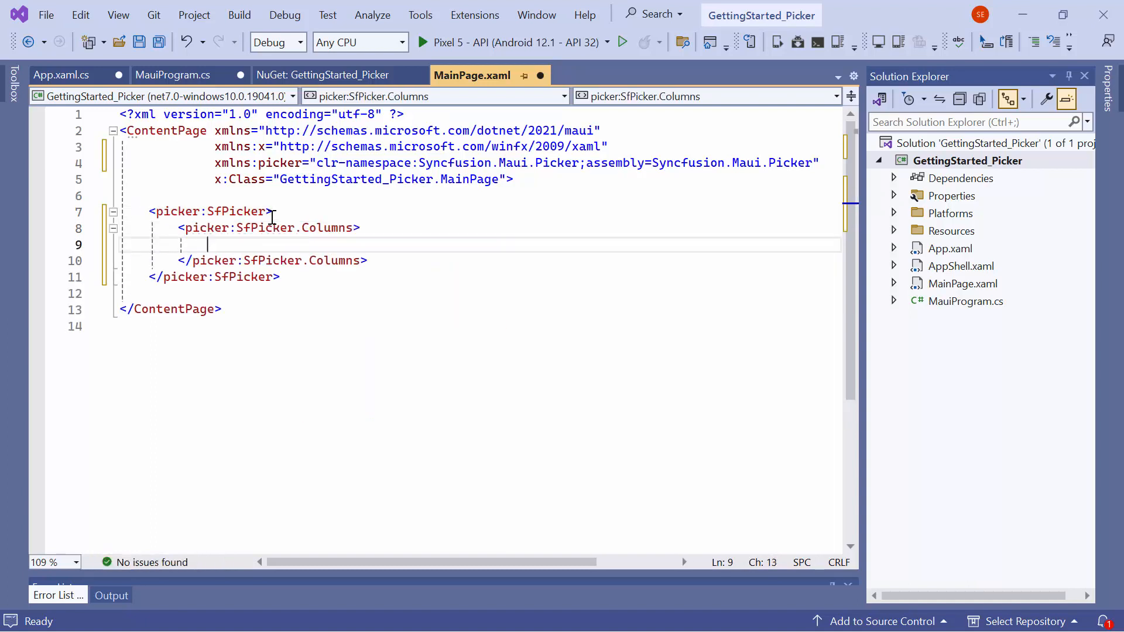
text(<picker:PickerColumn>)
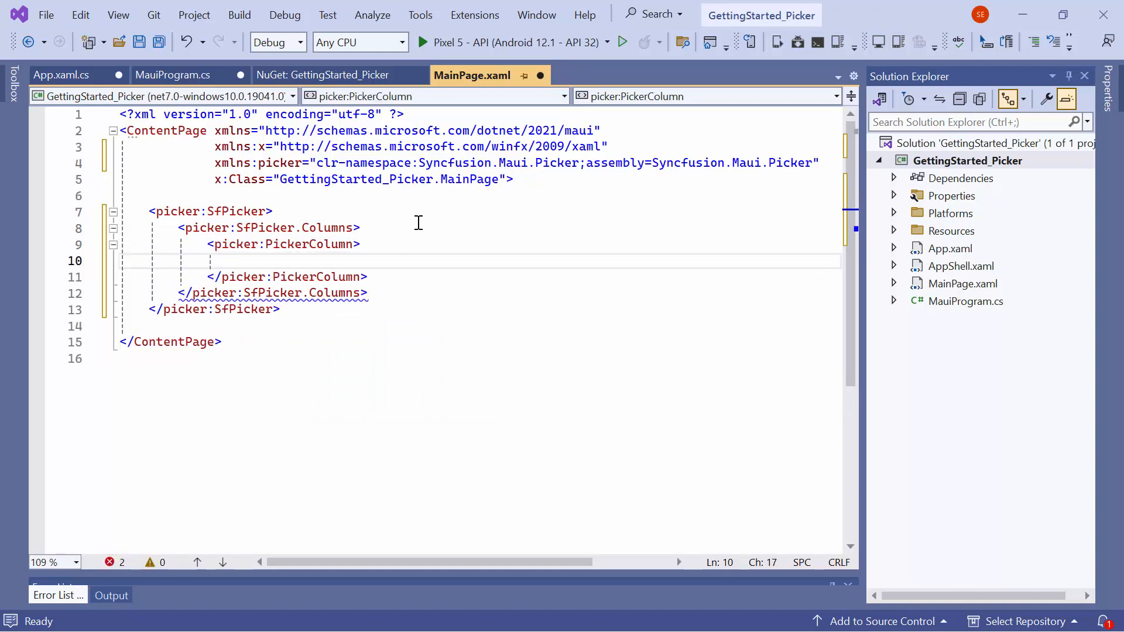
text(<picker:PickerColumn.i)
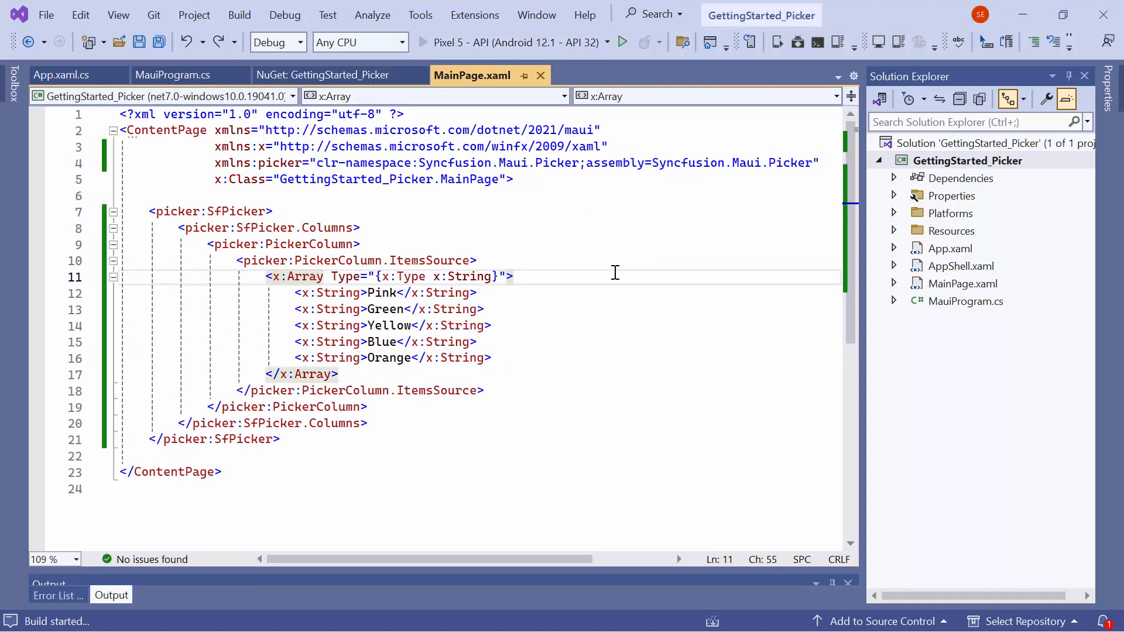
Step: Start debugging on the Pixel 5 emulator so XAML Hot Reload connects
click(623, 42)
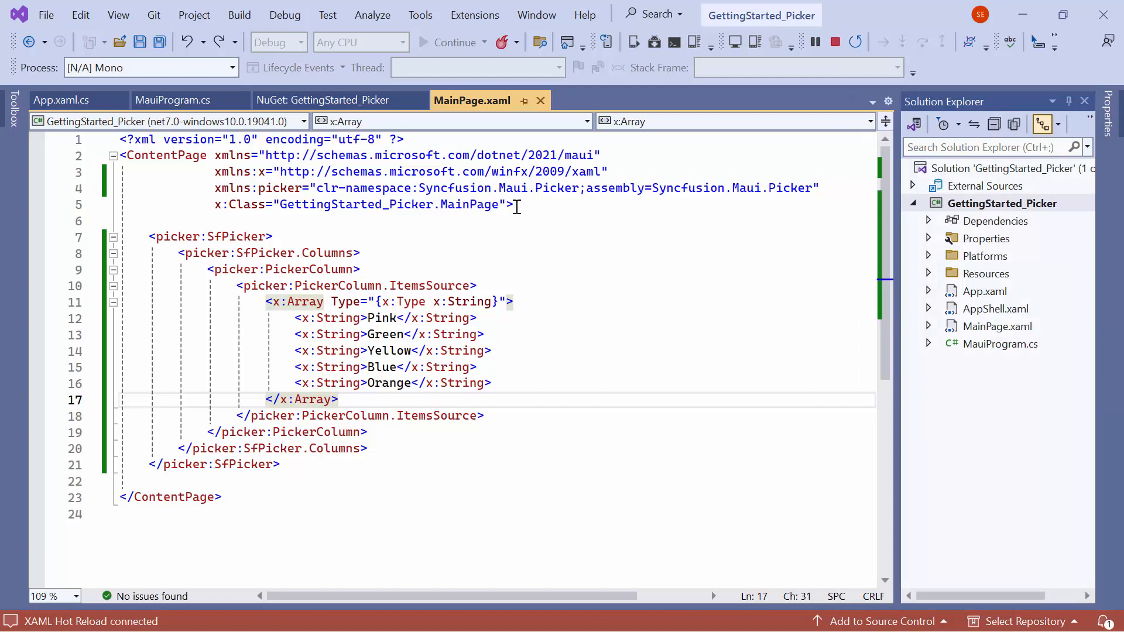
click(125, 220)
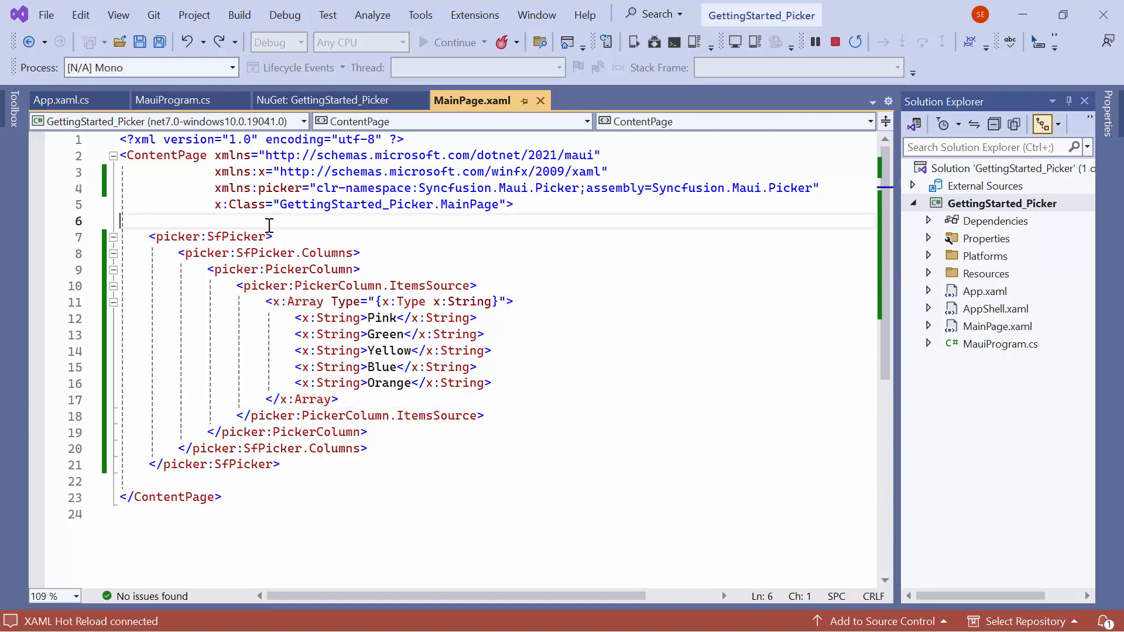
Step: Enclose the SfPicker in a Border with HeightRequest 400 and WidthRequest 300
text(<Border>)
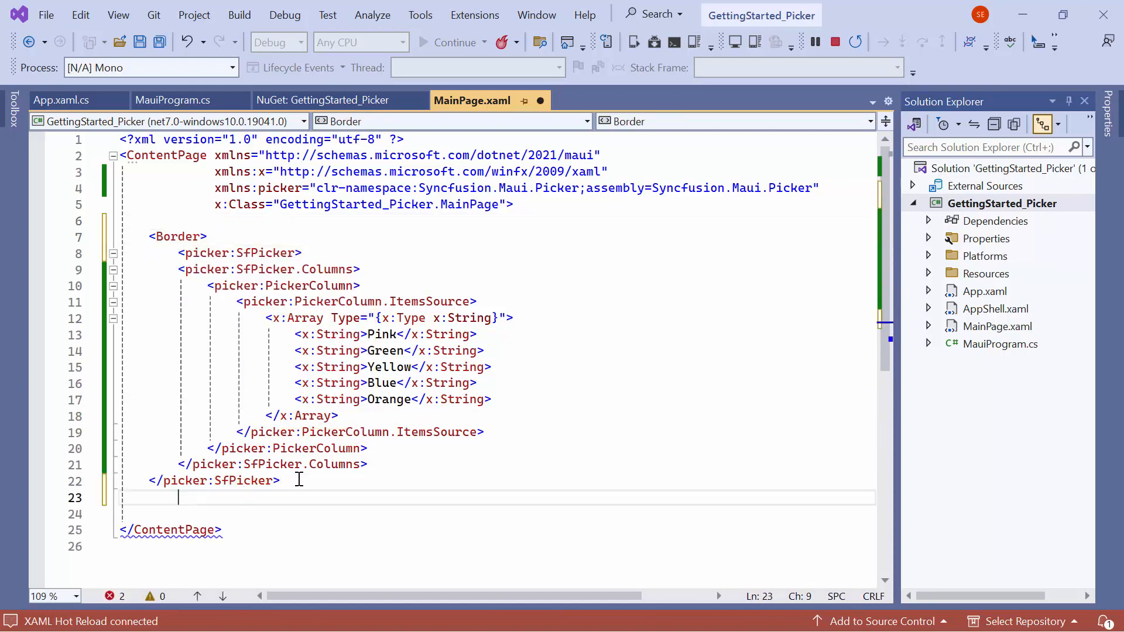
text(</Border>)
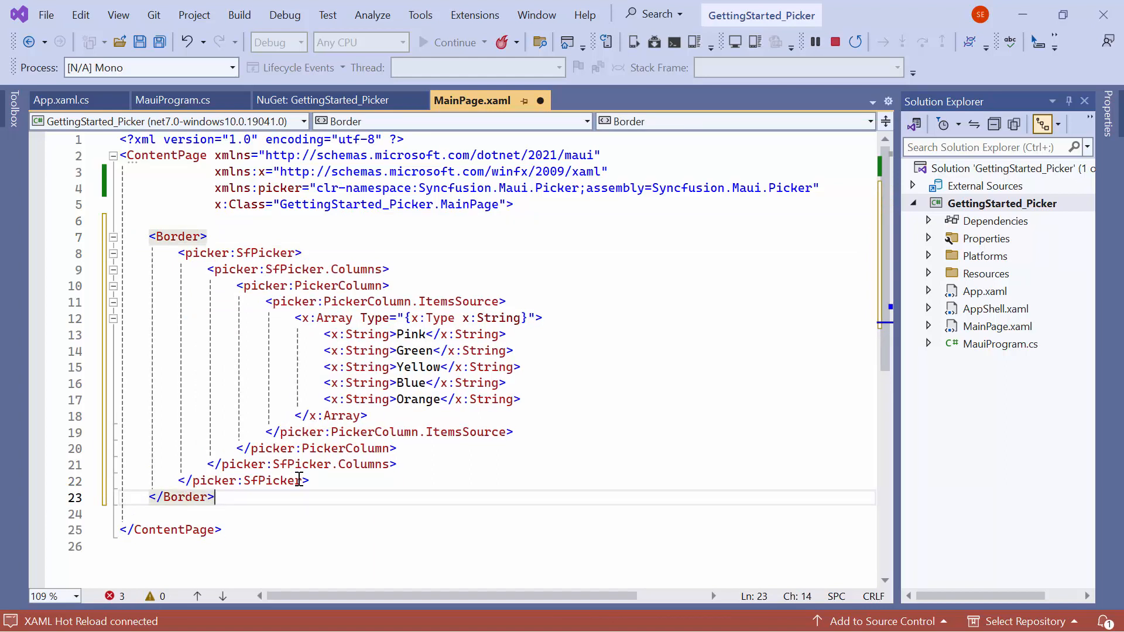
text(he)
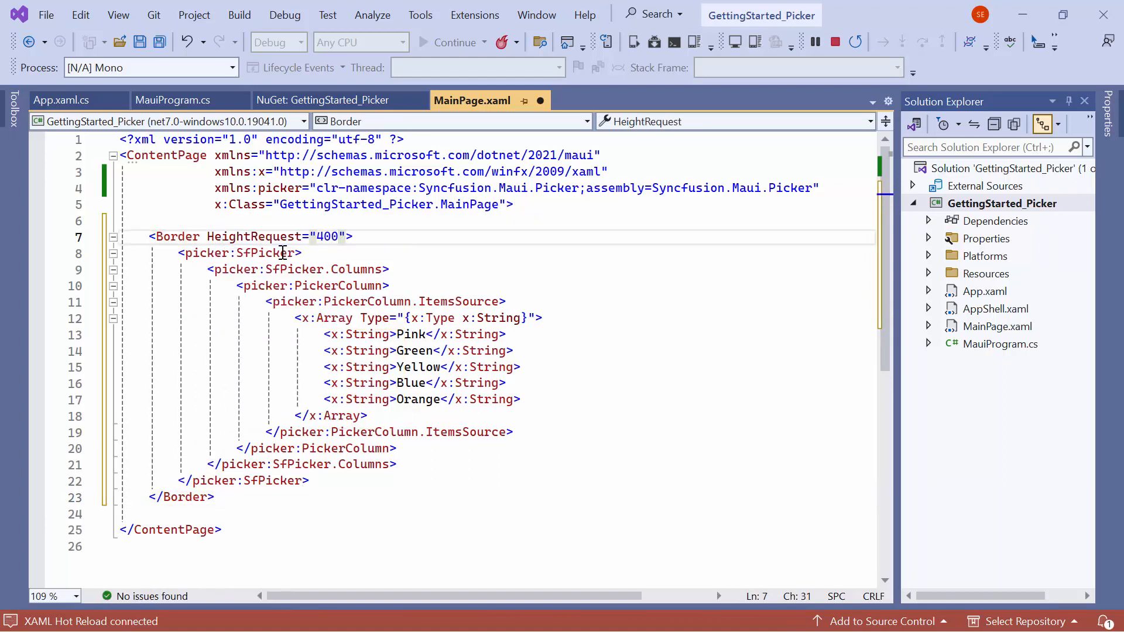
text(WidthRequest="300")
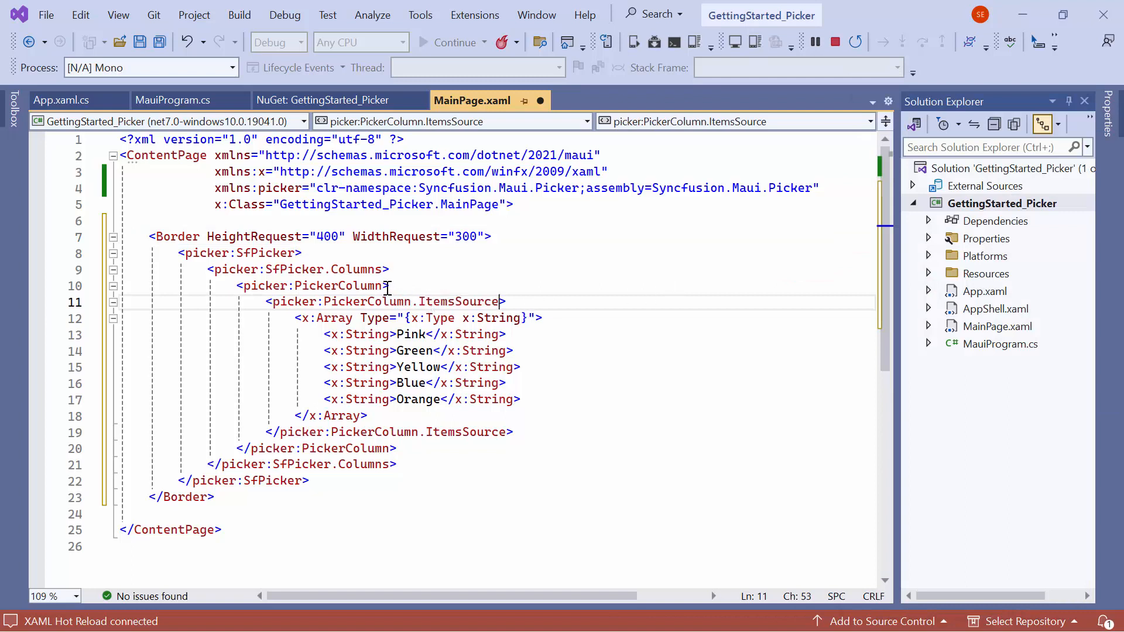
text(s)
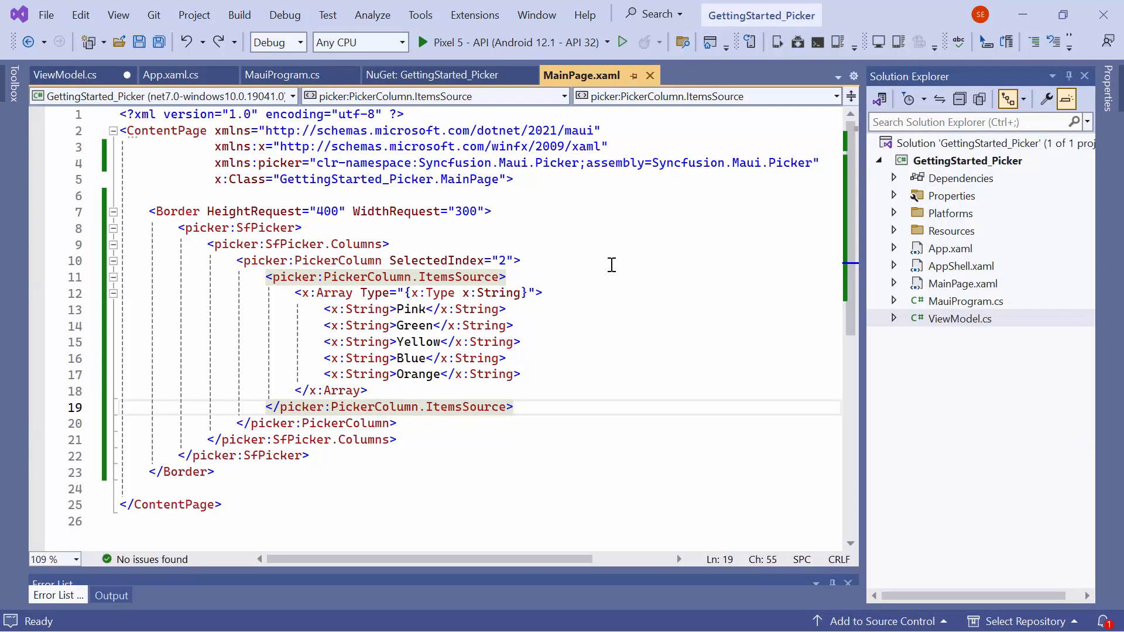
Step: Delete the hard-coded colour ItemsSource block from the PickerColumn
click(267, 276)
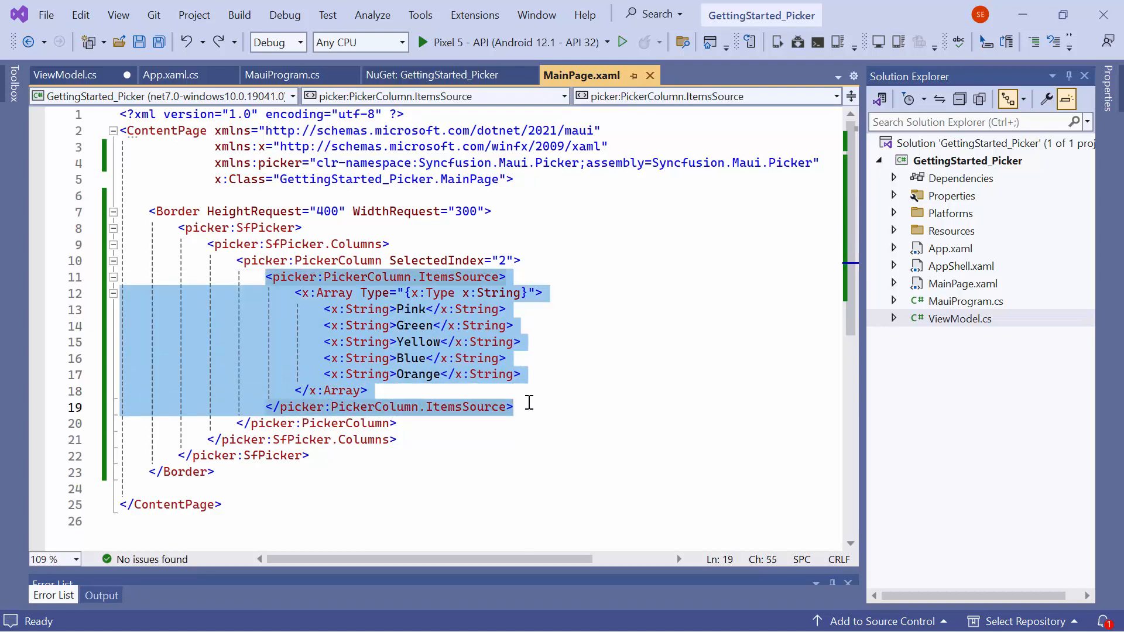
key(Delete)
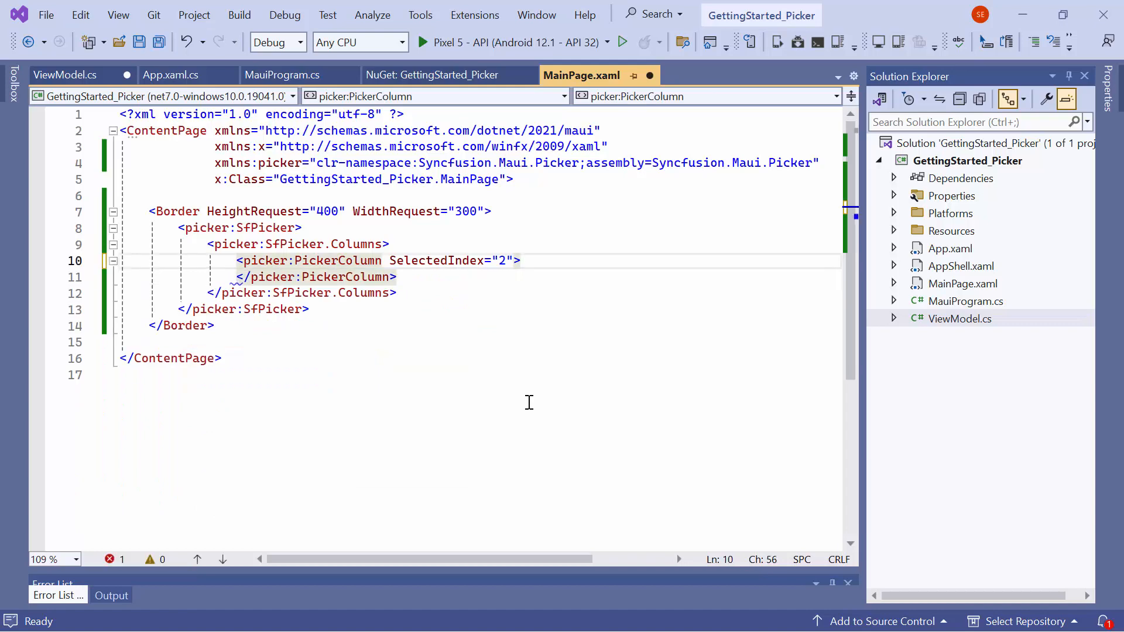
right_click(967, 160)
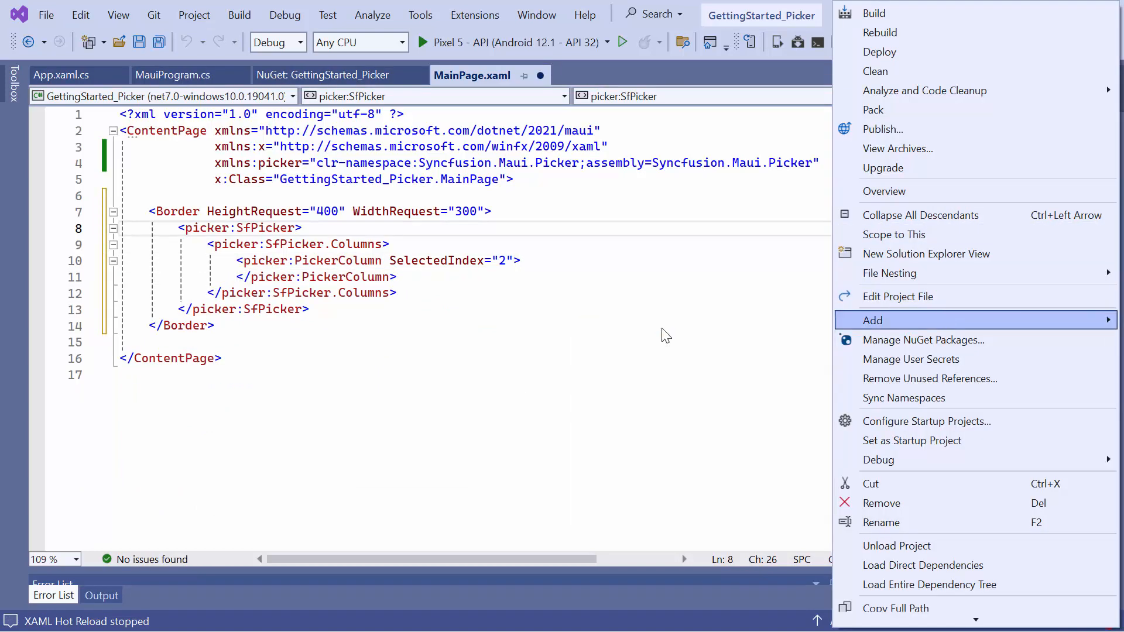
Step: Add a public ViewModel.cs class whose constructor fills a CityNames List<string> with nine cities
click(872, 320)
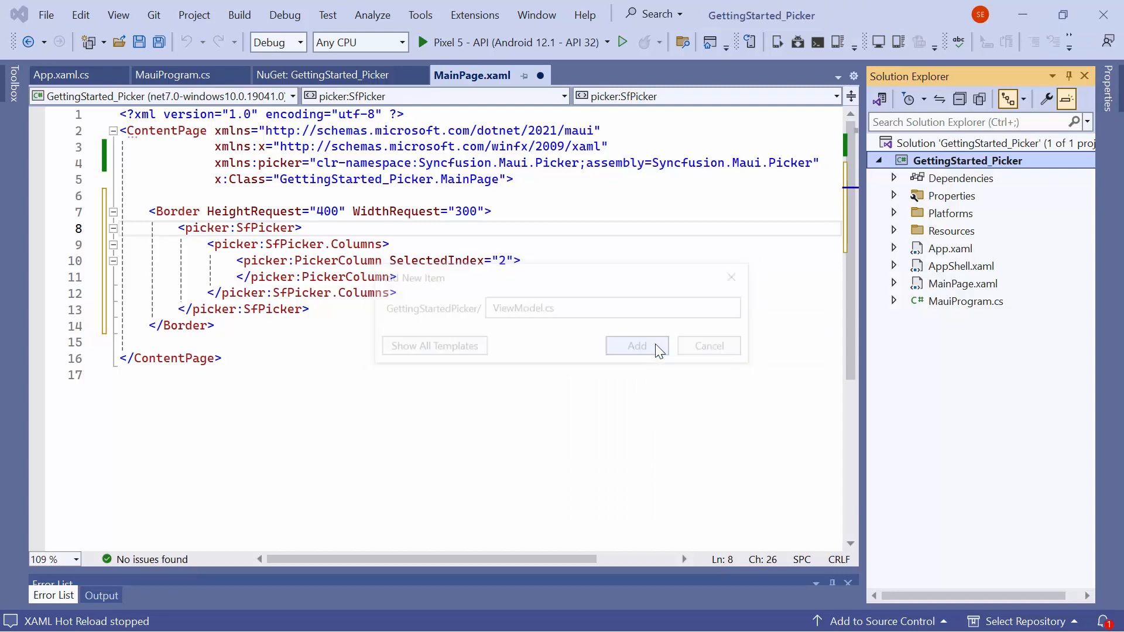
click(635, 345)
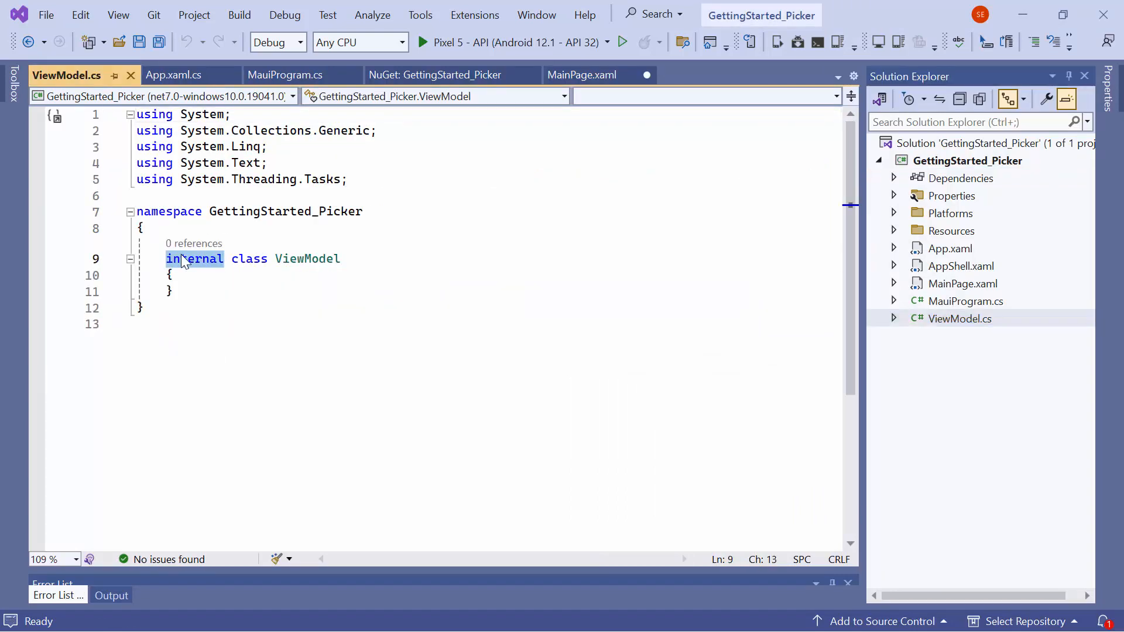
text(public)
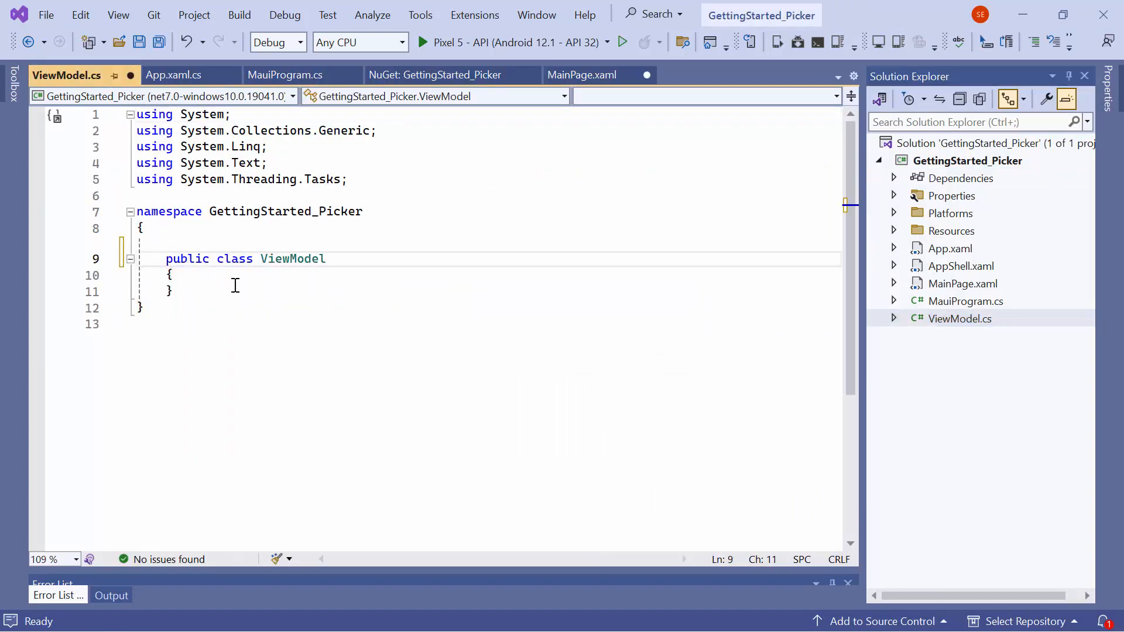
text(public ViewModel() { })
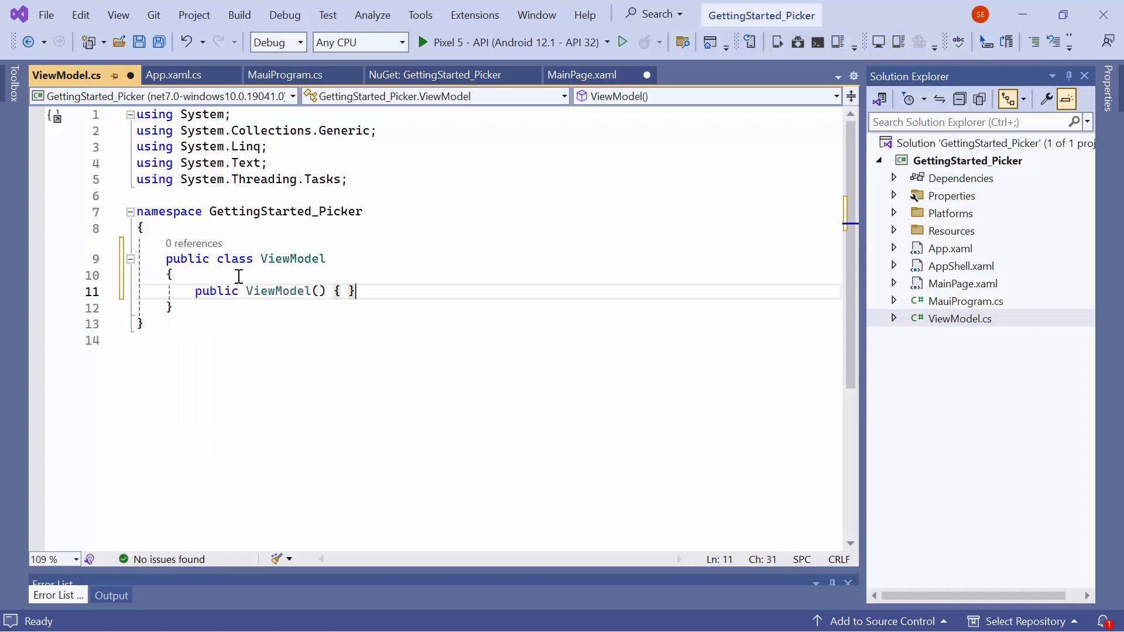
text(pub)
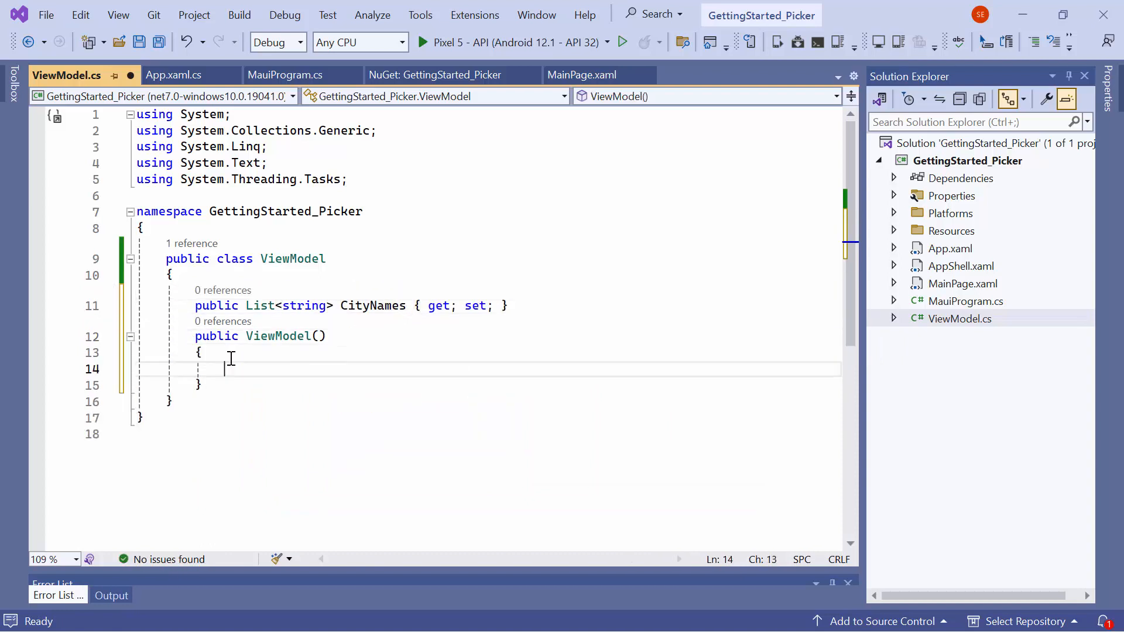
text(CityNames = new List<string>();)
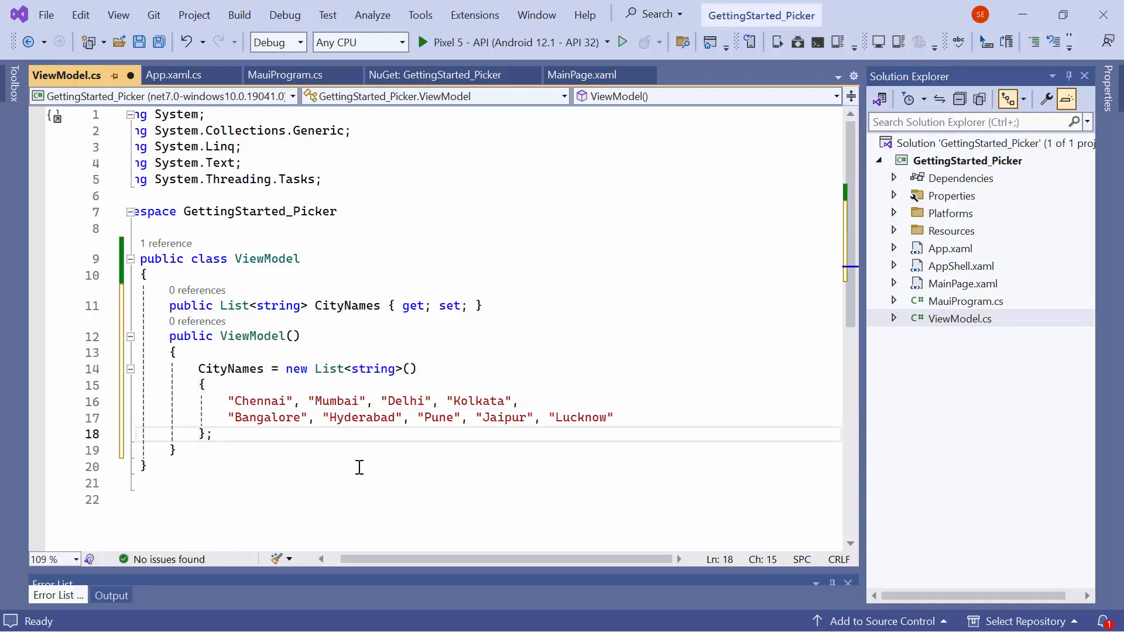
click(582, 74)
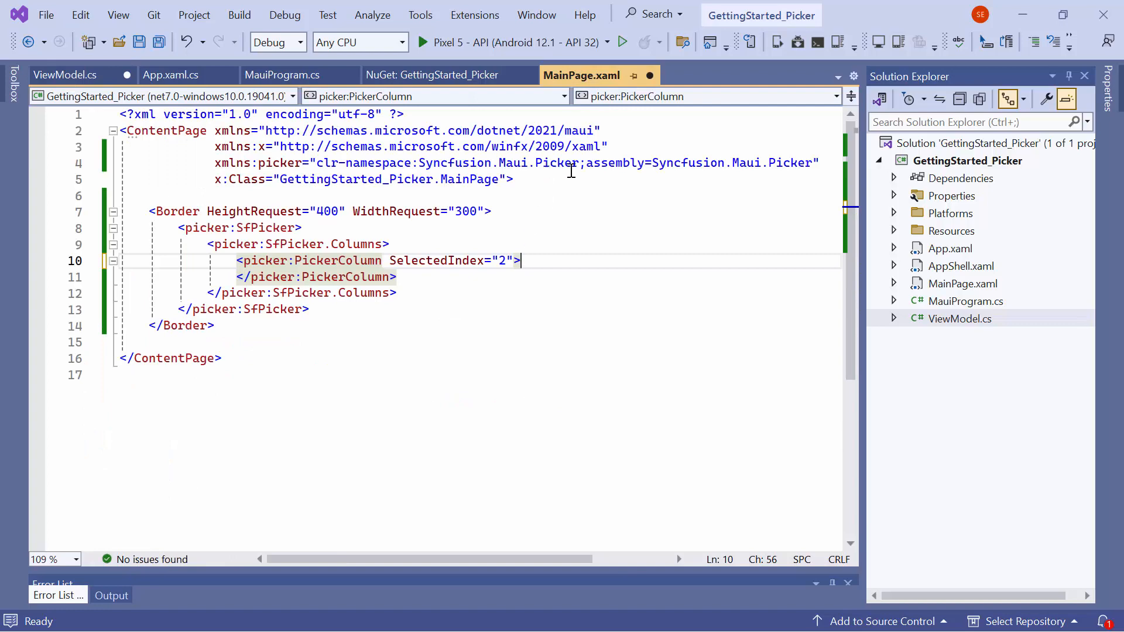
Step: Declare the local XAML namespace and bind the picker column's ItemsSource to CityNames
text(xmlns:local="clr-namespace:GettingStarted_Picker)
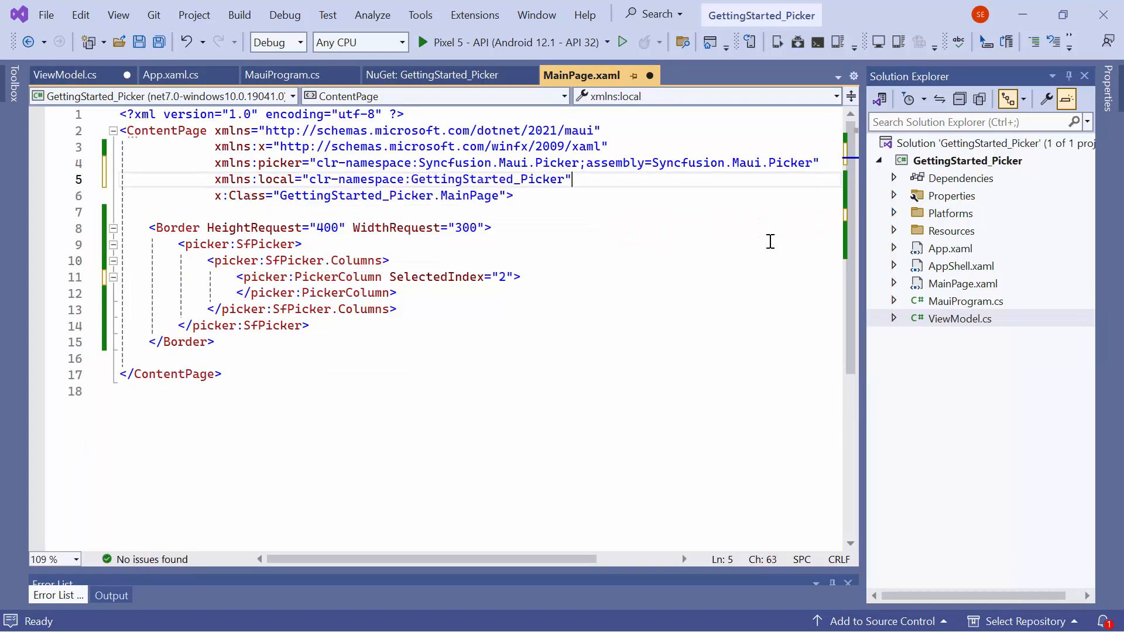
key(enter)
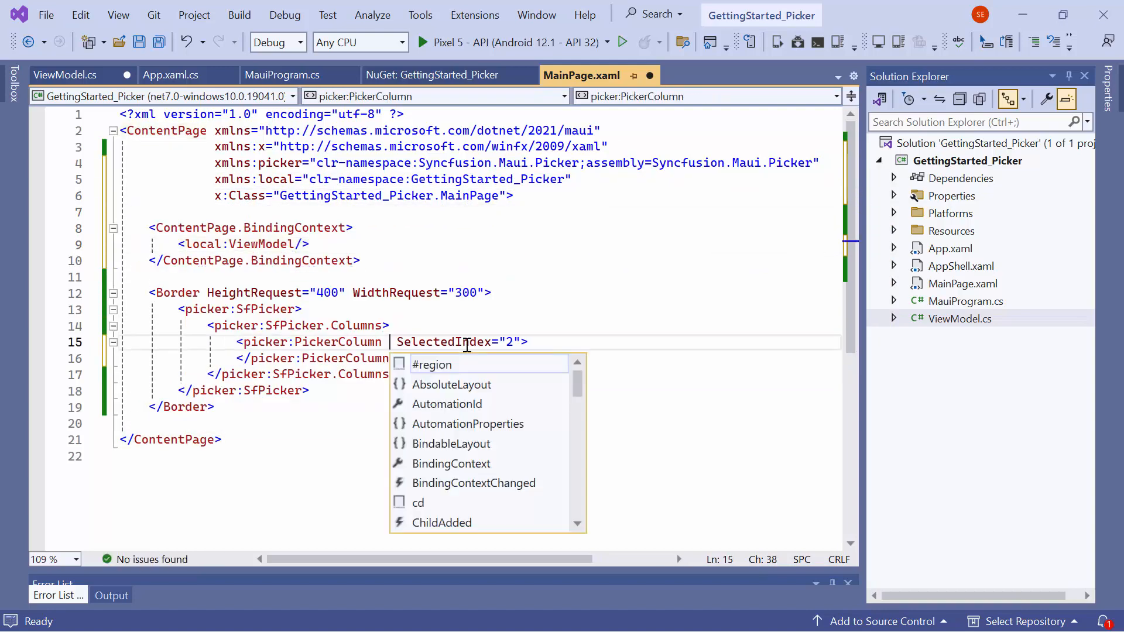
text(ItemsSource="{binding CityNames)
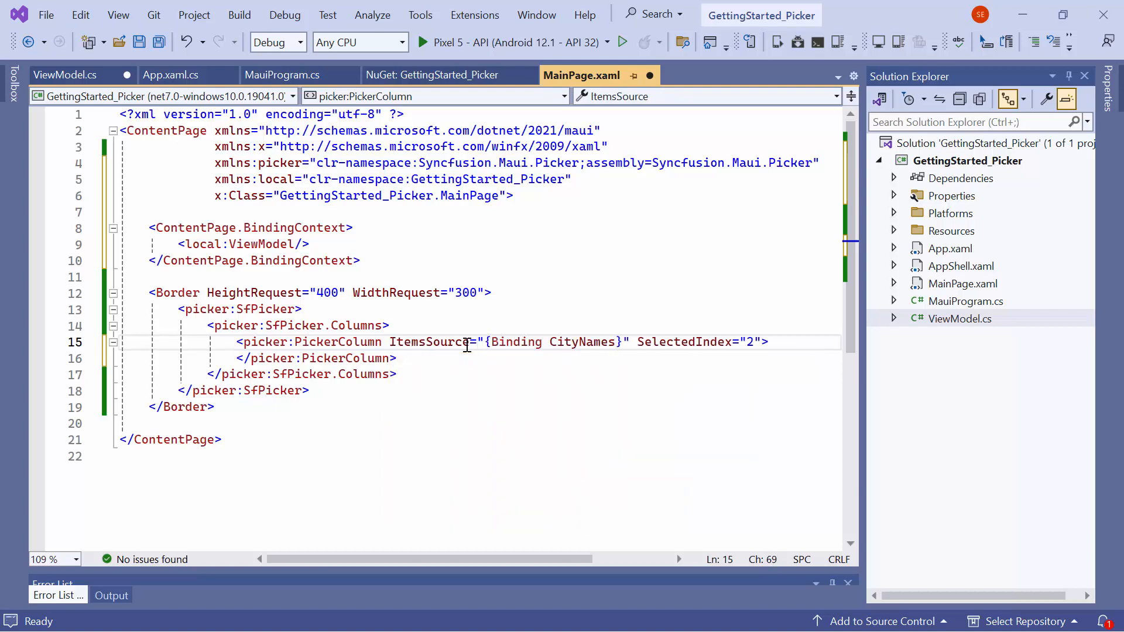
mouse_move(735, 291)
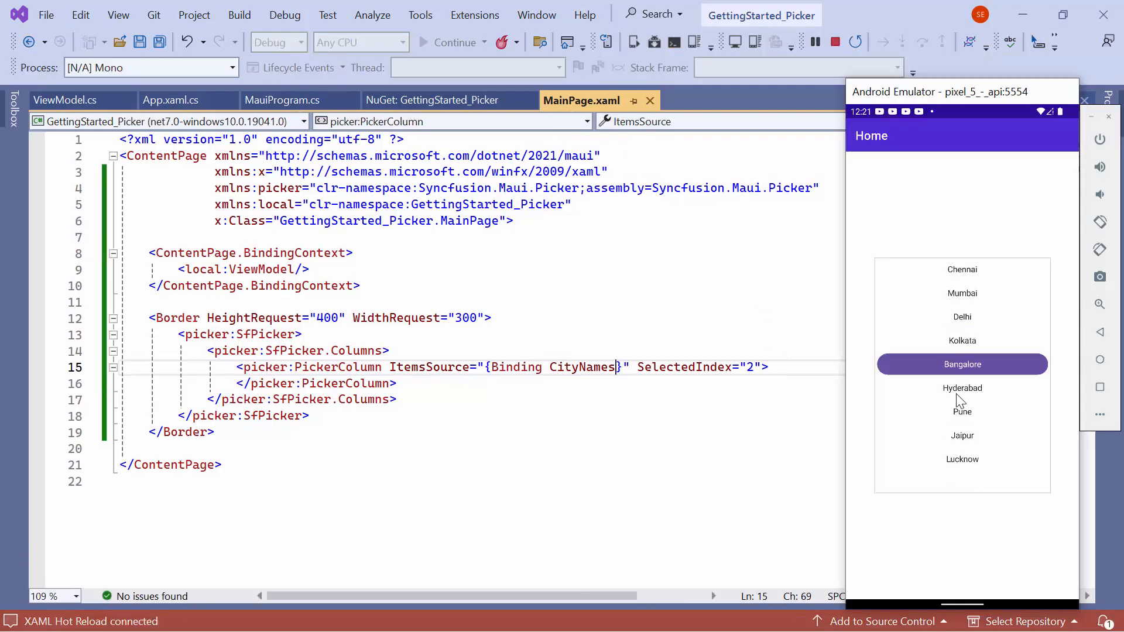
Step: Scroll through the picker listing the nine bound city names
scroll(down, 3)
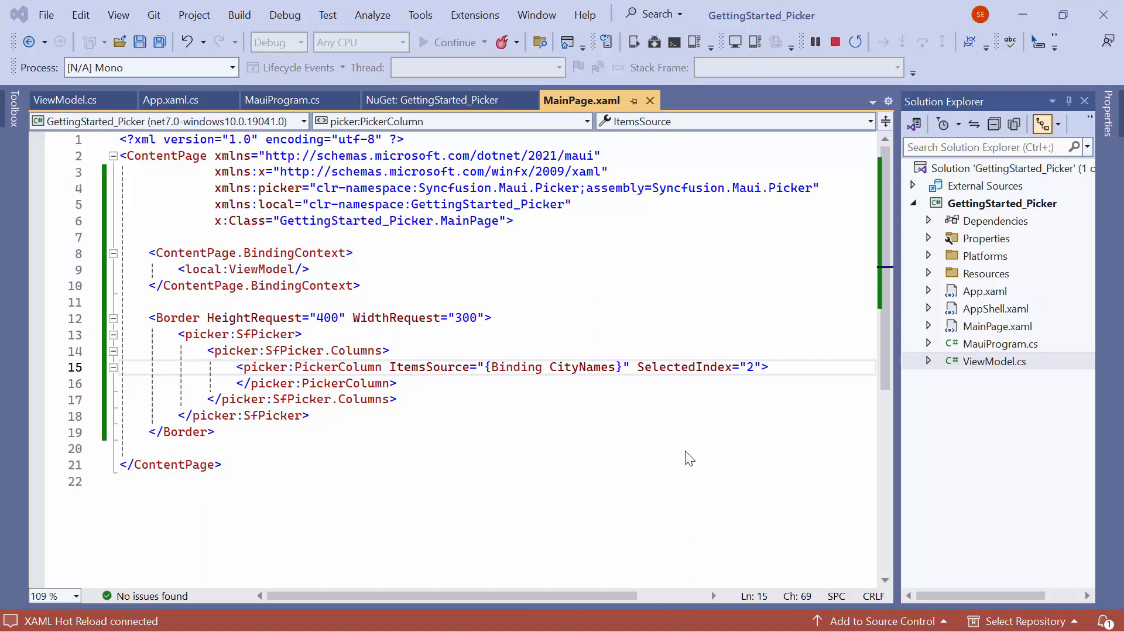
Step: Add a PickerHeaderView with Text 'Select a City' and Height 40 to SfPicker.HeaderView
text(<picker:SfPicker.h)
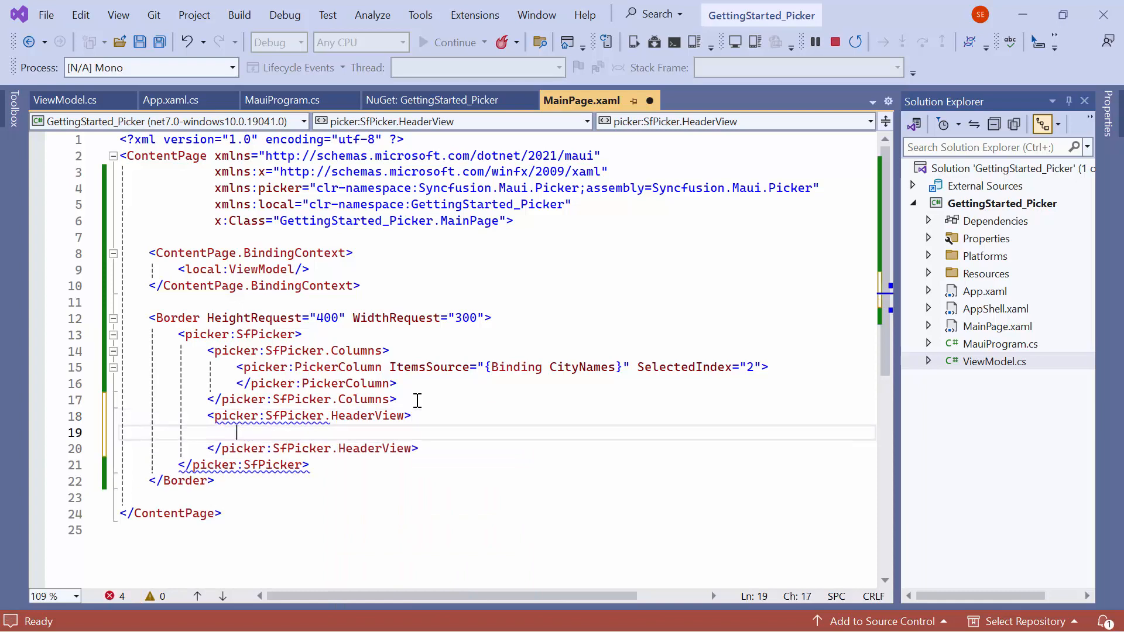
text(<picker:PickerHeaderView)
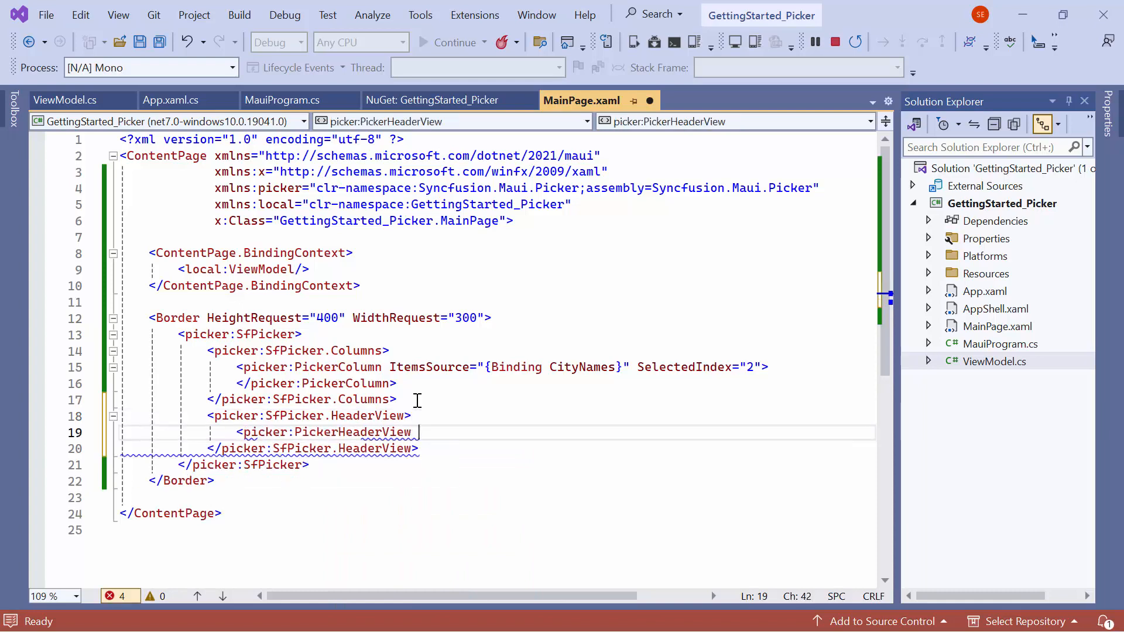
text(Text="Sel")
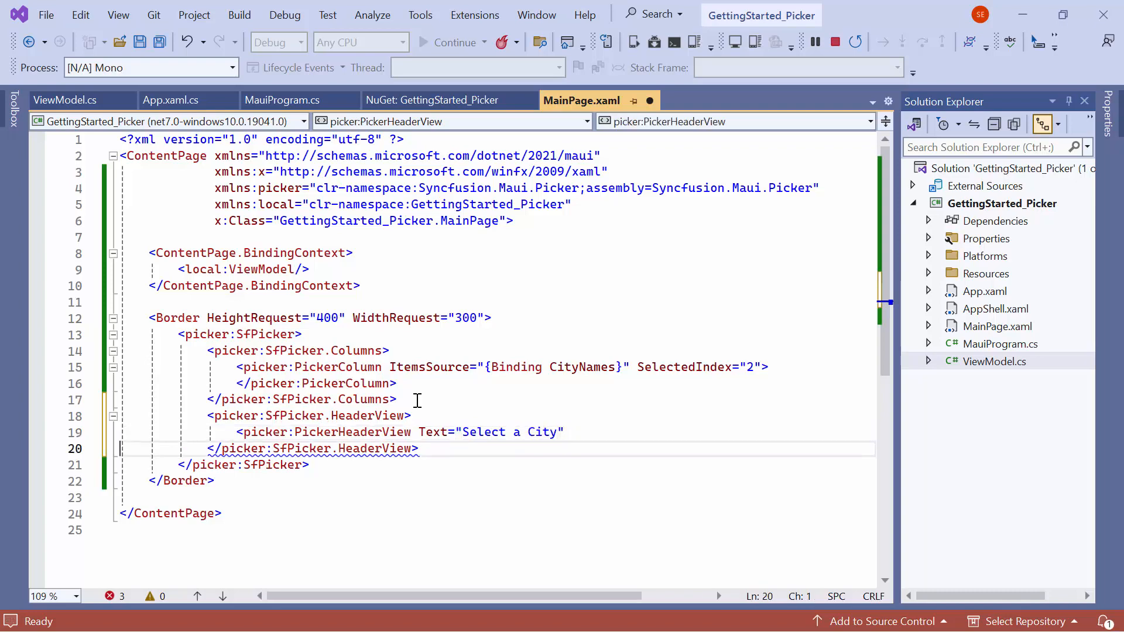
text(Height="40"/>)
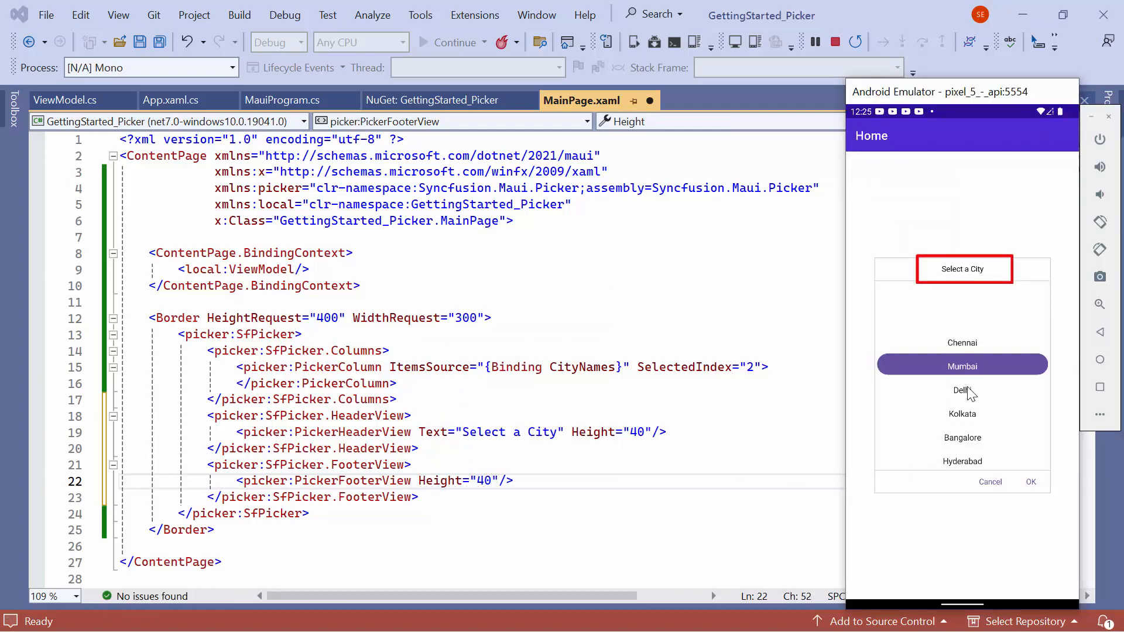
Step: Scroll down to review the 40-high footer with Cancel and OK buttons
scroll(down, 3)
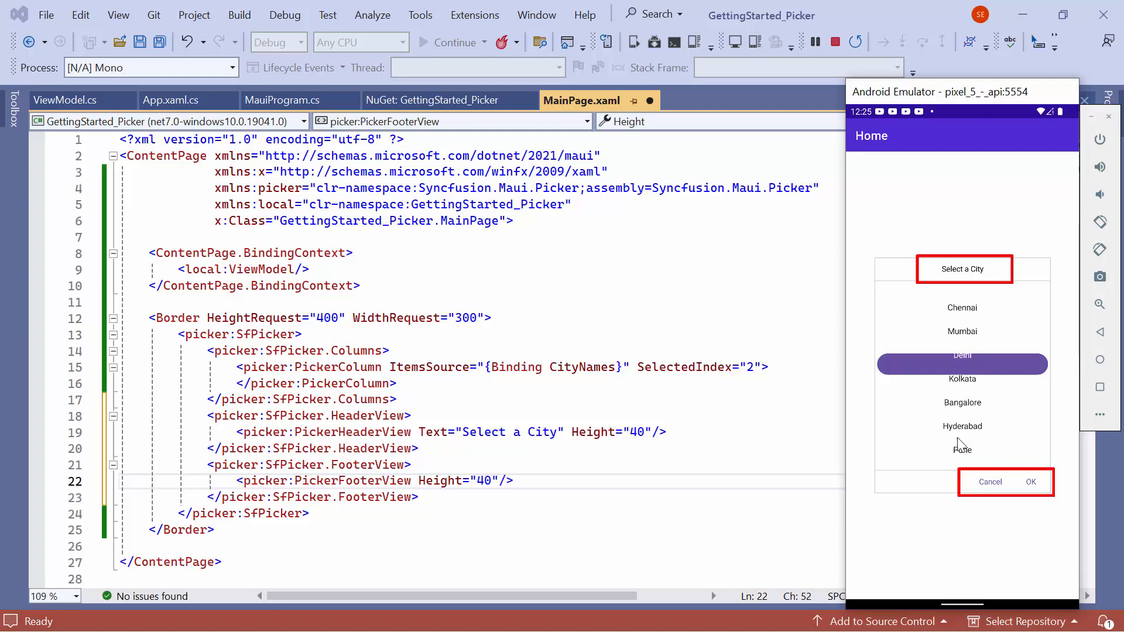
scroll(down, 3)
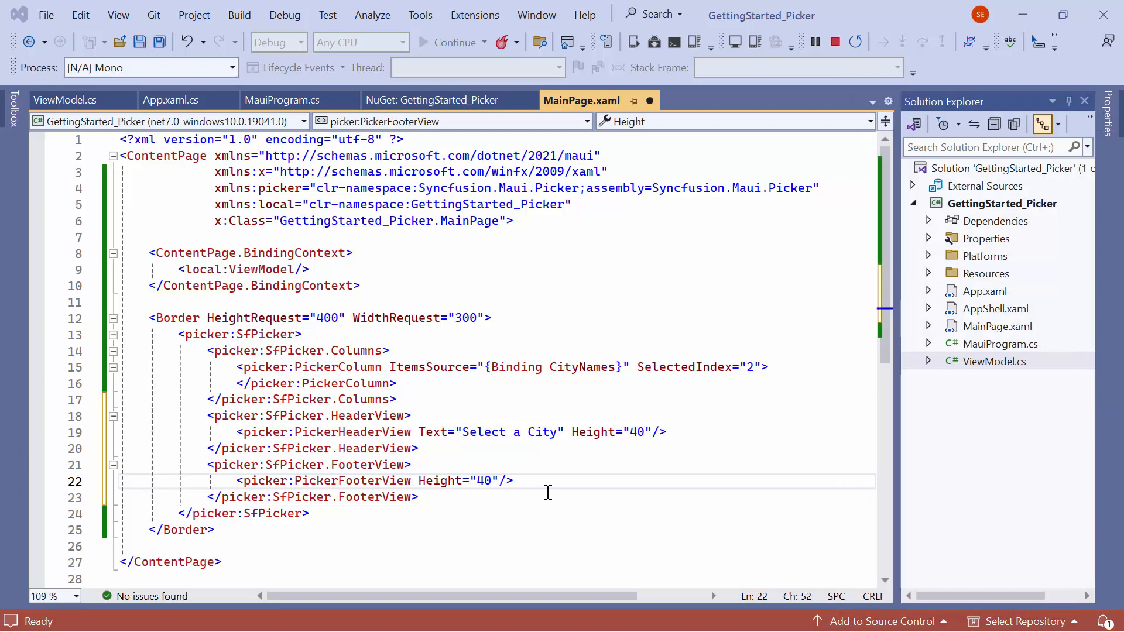
Step: Set the PickerFooterView's OkButtonText to 'Yes' and CancelButtonText to 'No'
text(ok)
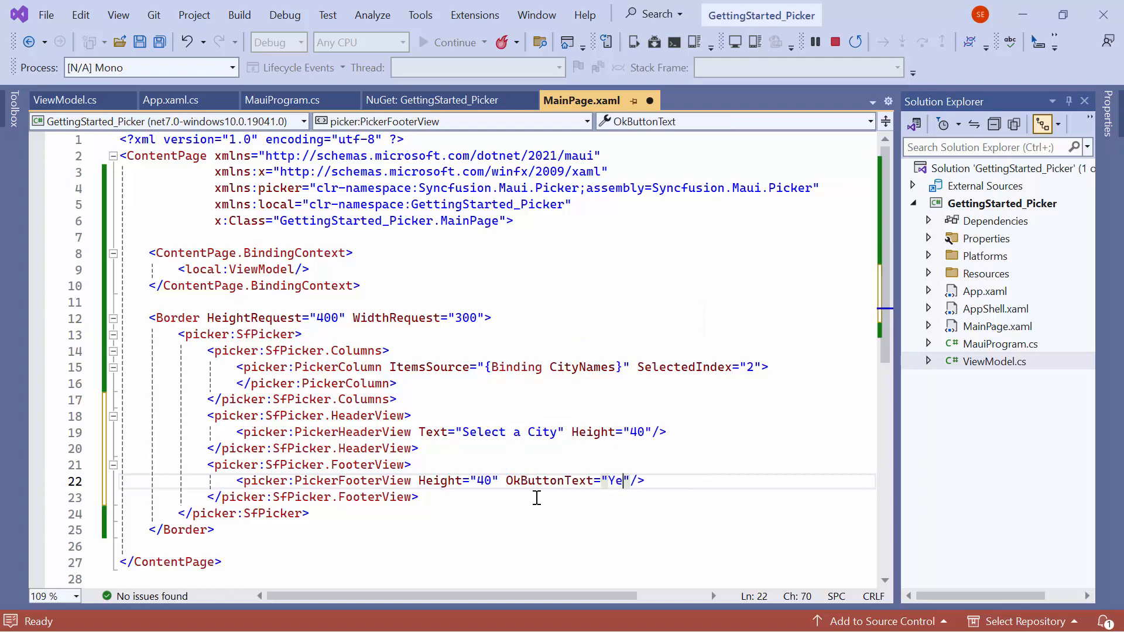
text(s" CancelButtonText=")
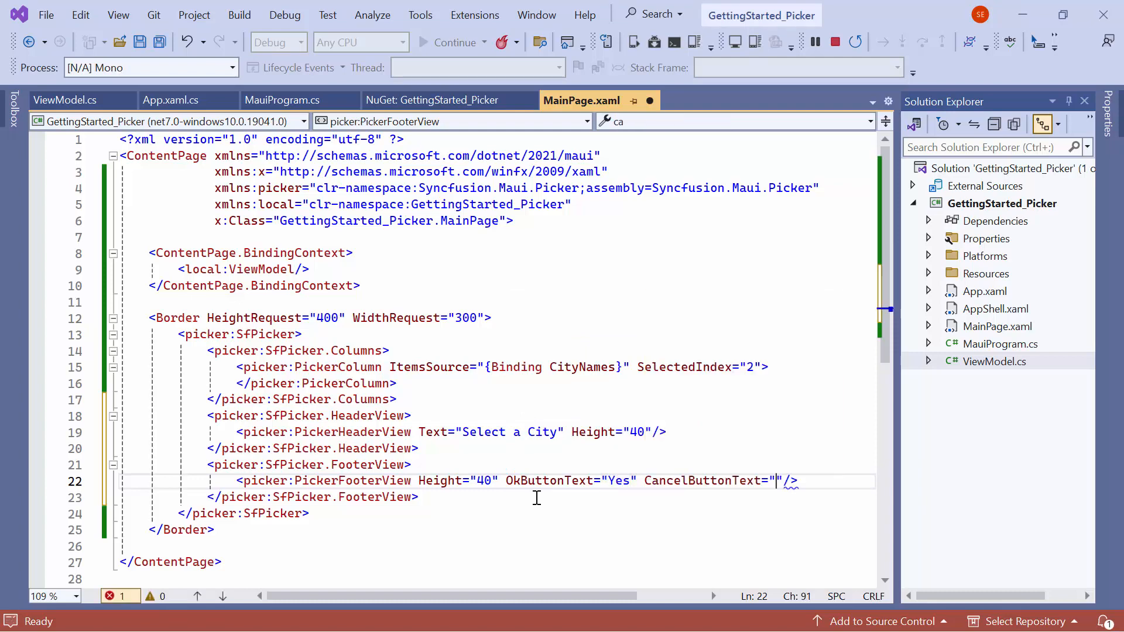
text(No)
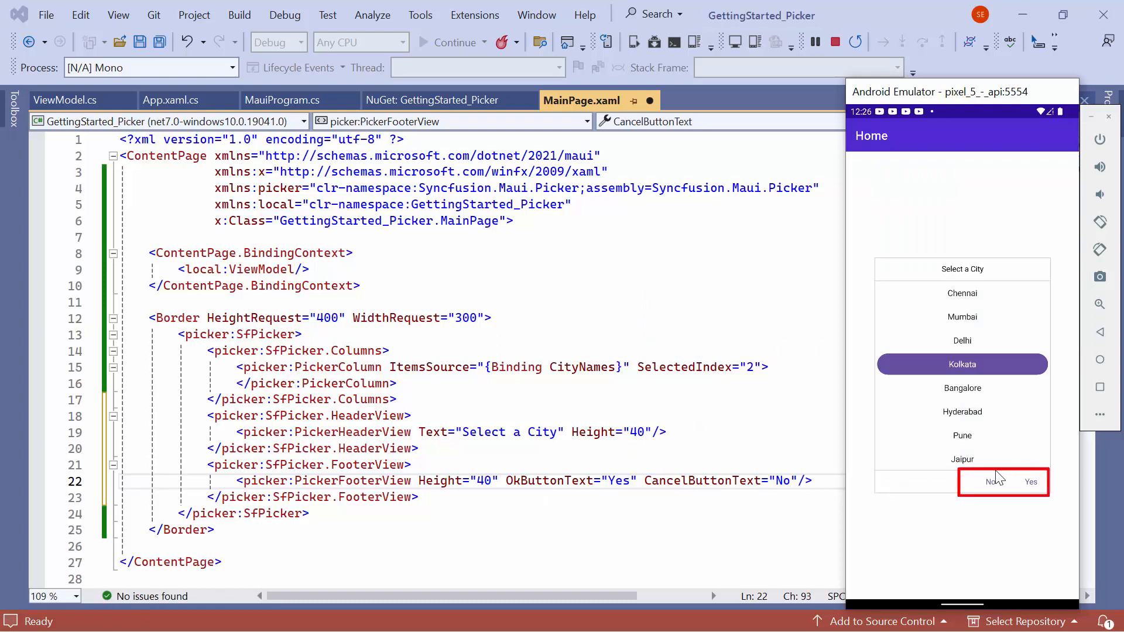
mouse_move(925, 510)
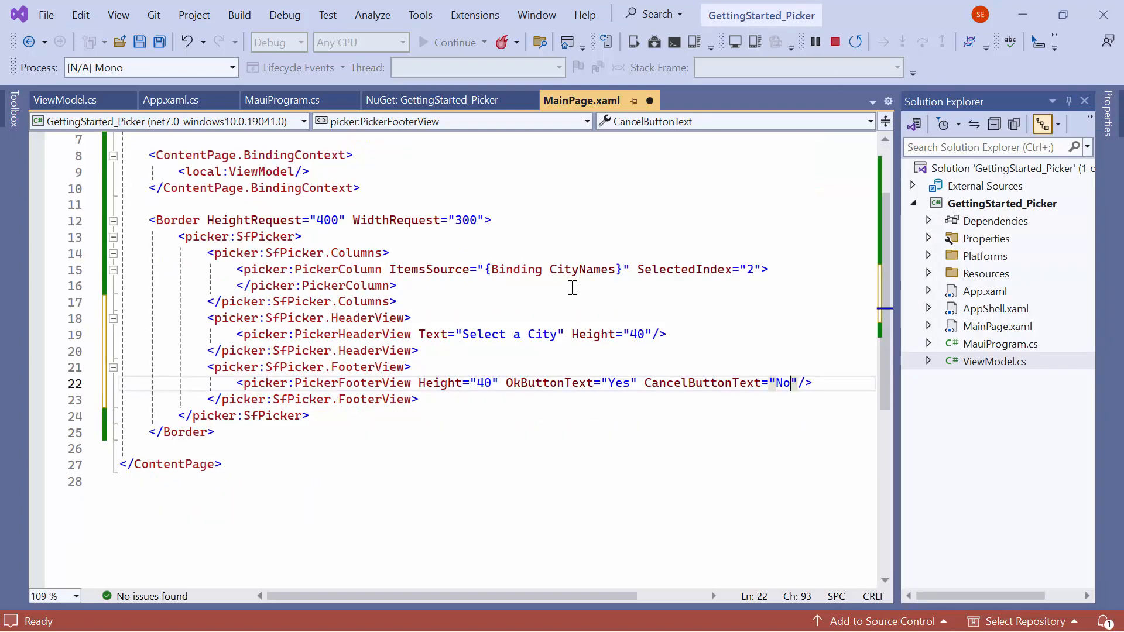
mouse_move(589, 304)
text(HeaderText="" )
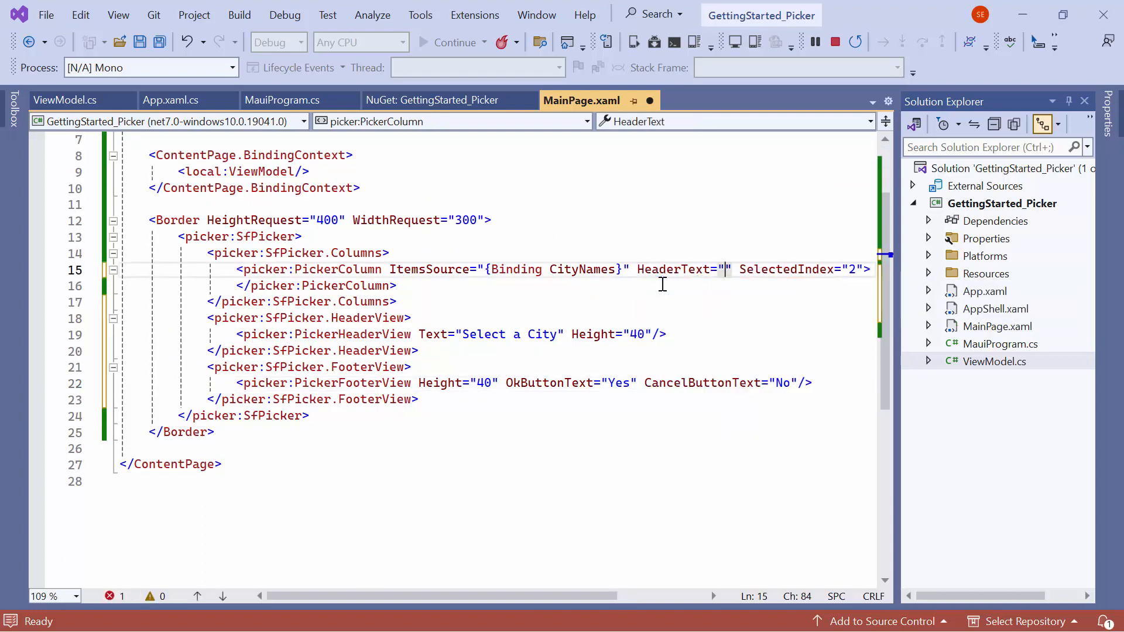
Step: Give the city column HeaderText 'Cities' and add a 40-high column header view
text(Ci)
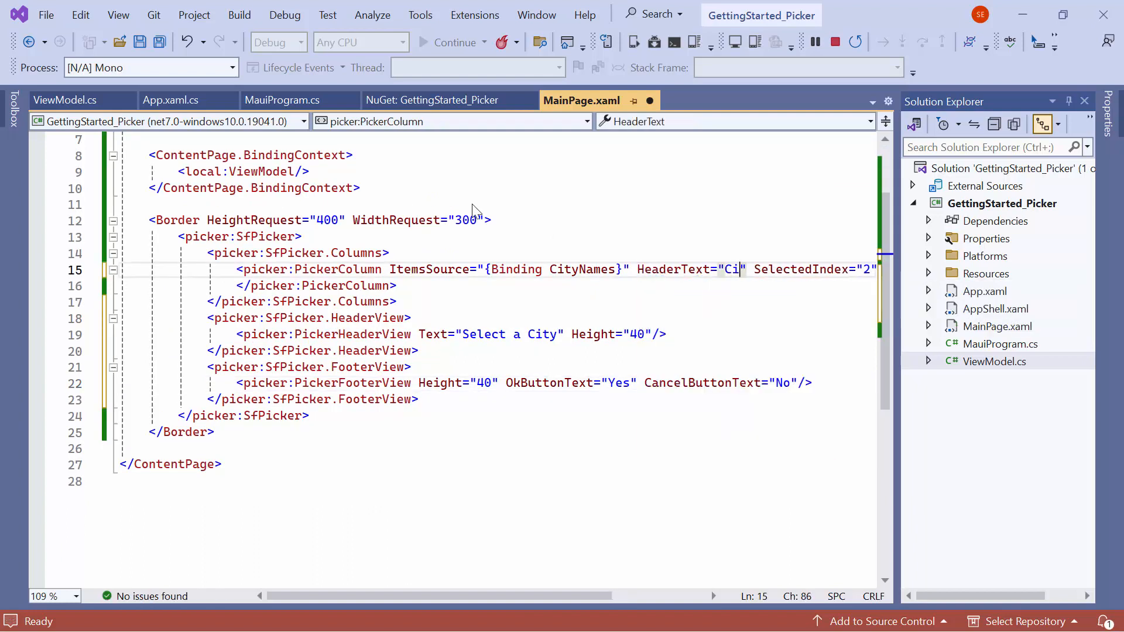
text(ties)
text(<picker:SfPicker.ColumnHeaderView></picker:SfPicker.ColumnHeaderView>)
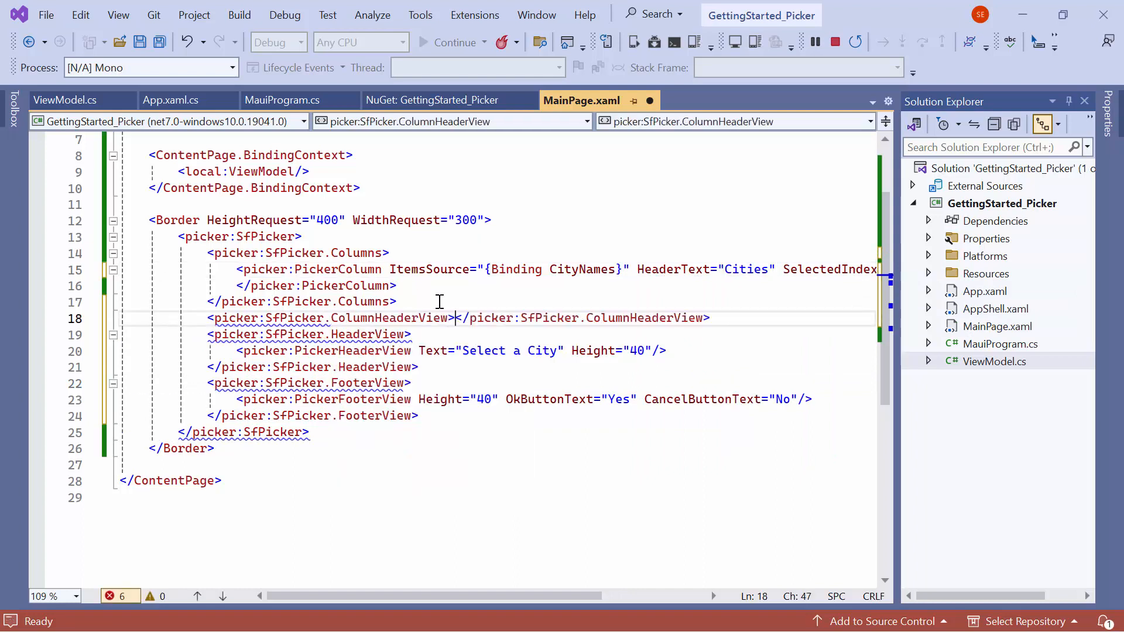
text(<co)
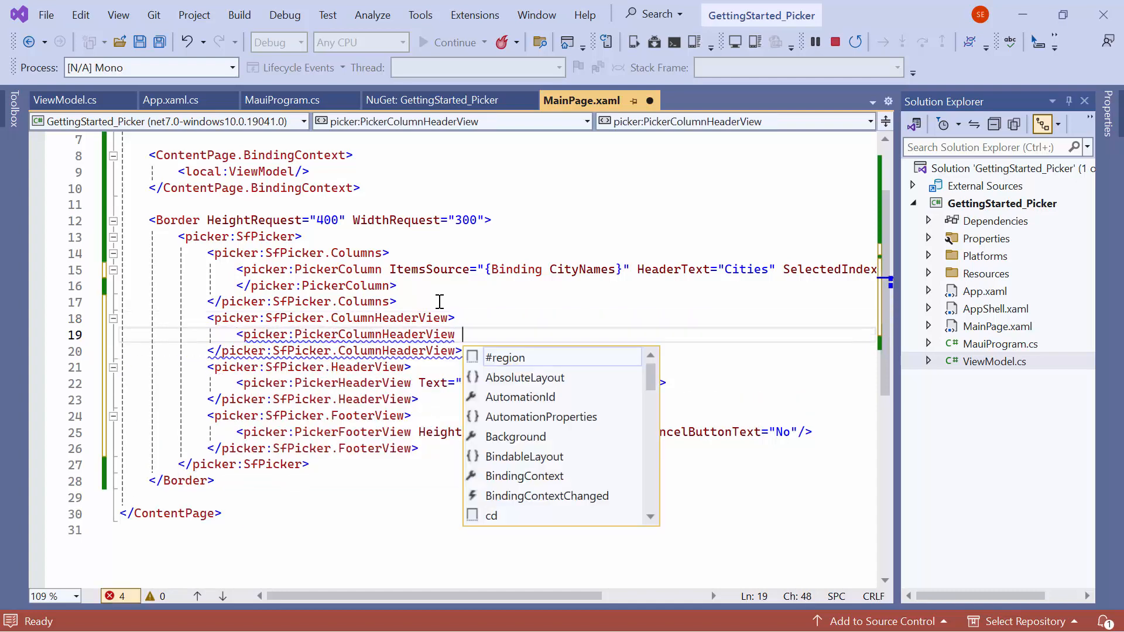
text(Height="40"/>)
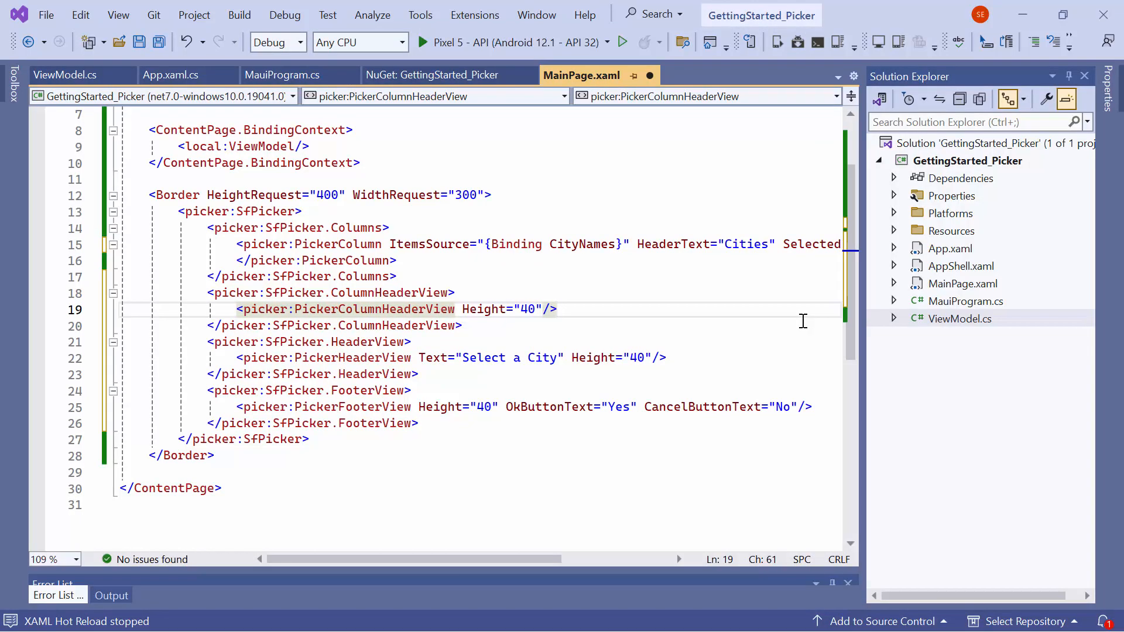
Step: Declare a public List<string> CountryNames property below CityNames in ViewModel.cs
click(66, 74)
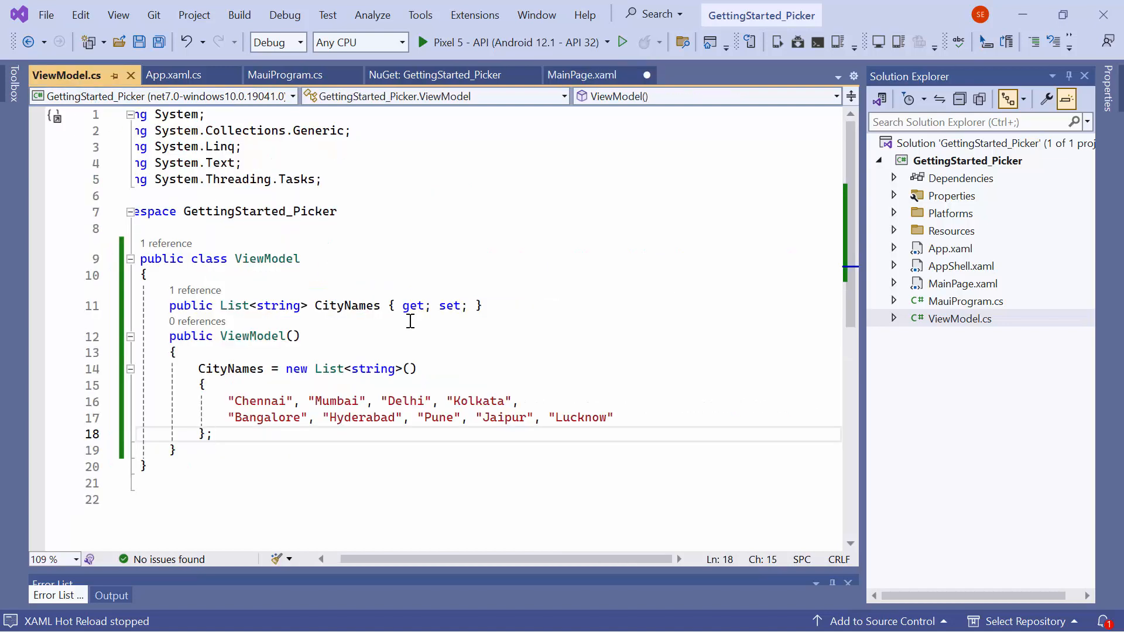
click(482, 306)
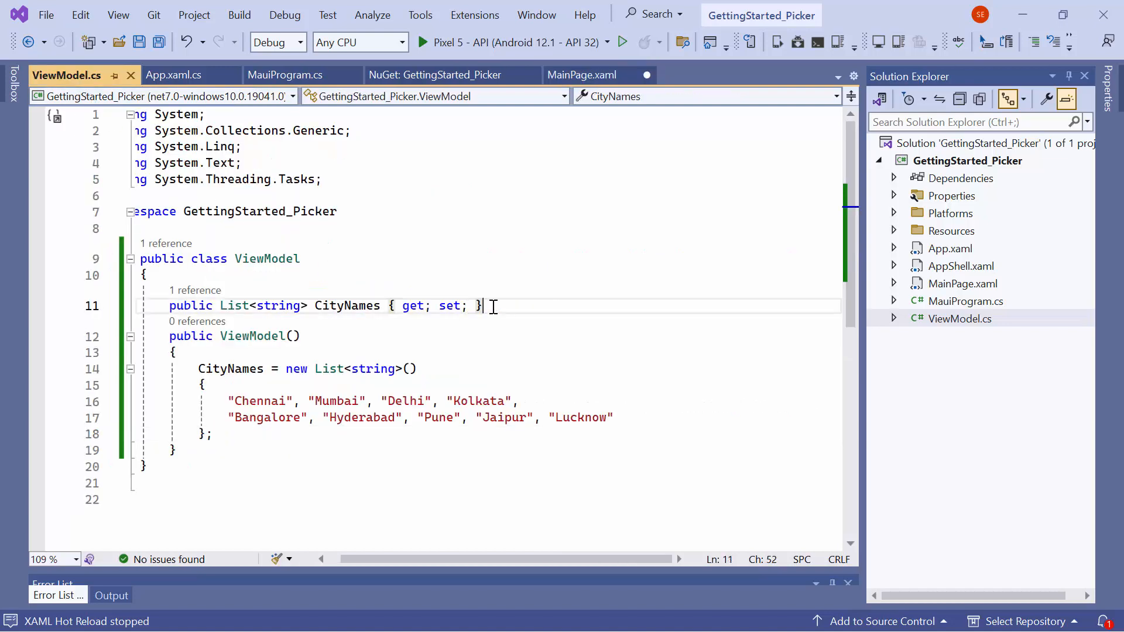
text(public List<string> CountryNames { get; set; })
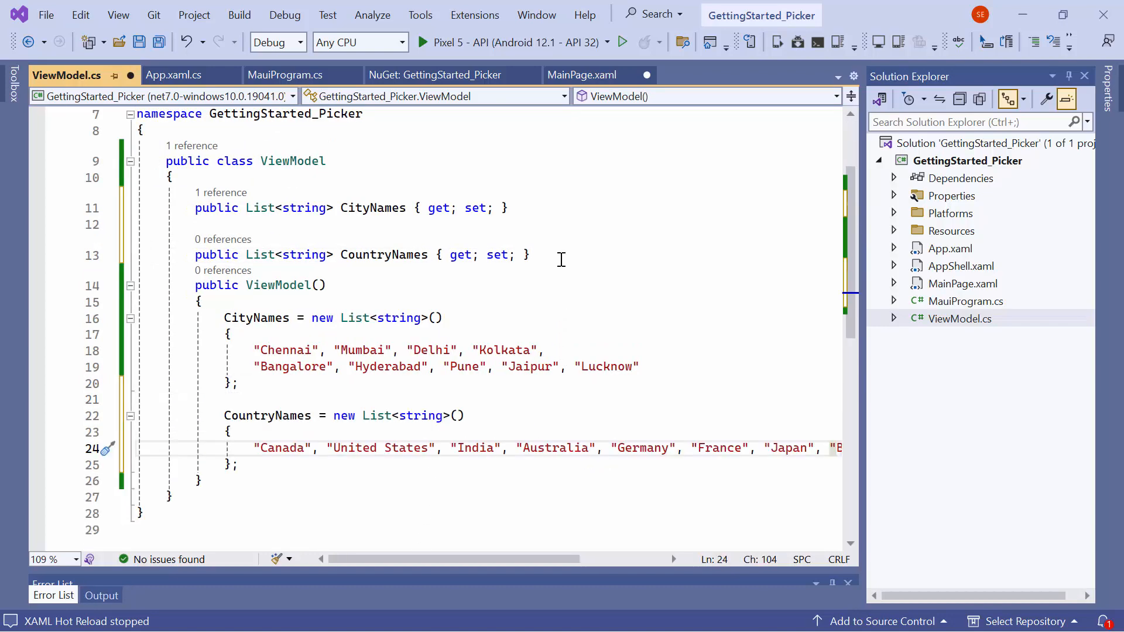
mouse_move(561, 162)
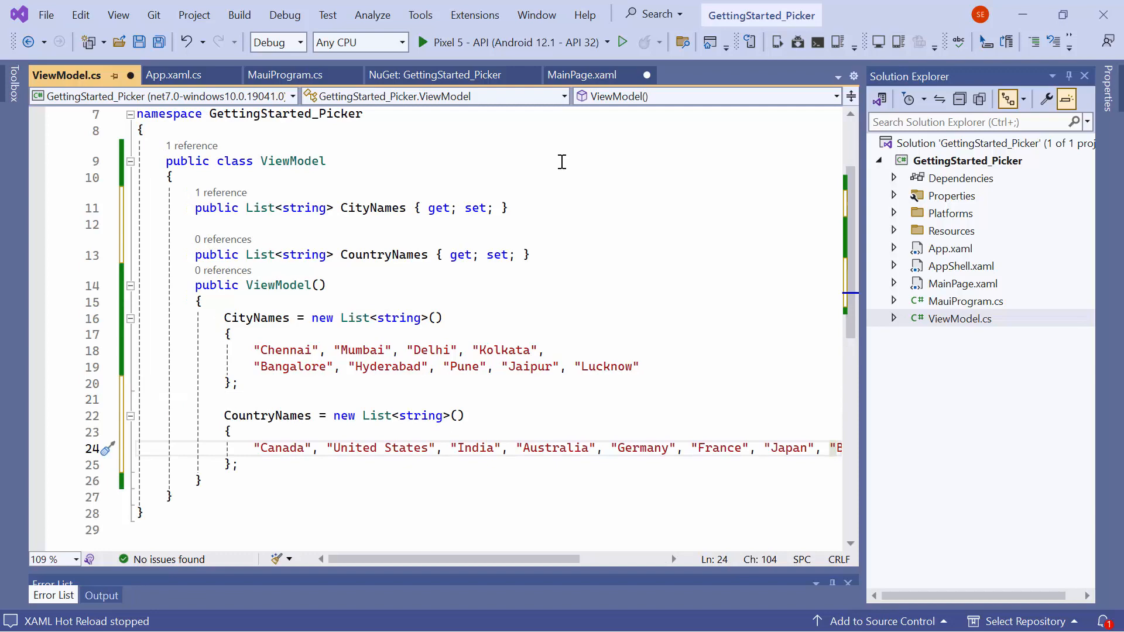
Step: Add a Countries PickerColumn bound to CountryNames with SelectedIndex 2, and run on Pixel 5
click(581, 74)
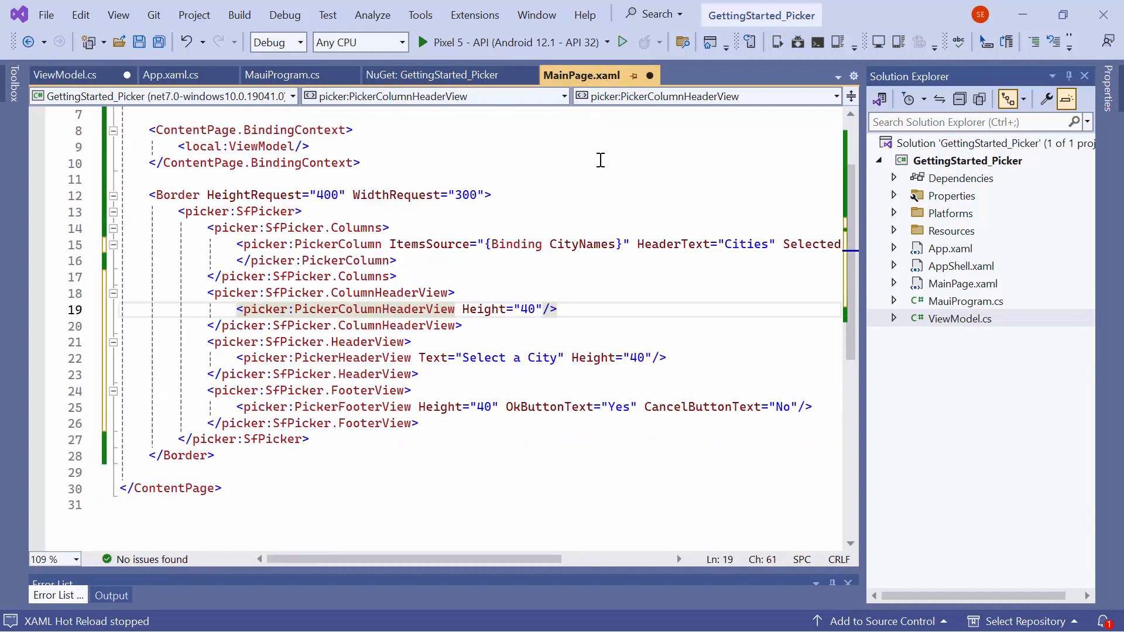
text(picker:PickerColumn)
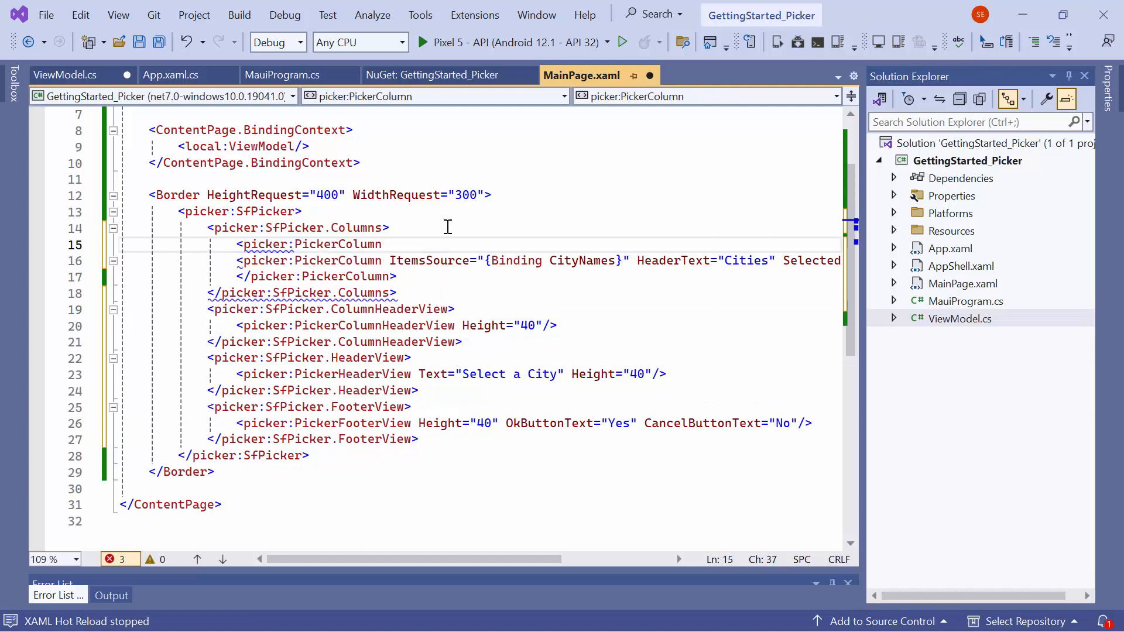
text(ItemsSource="")
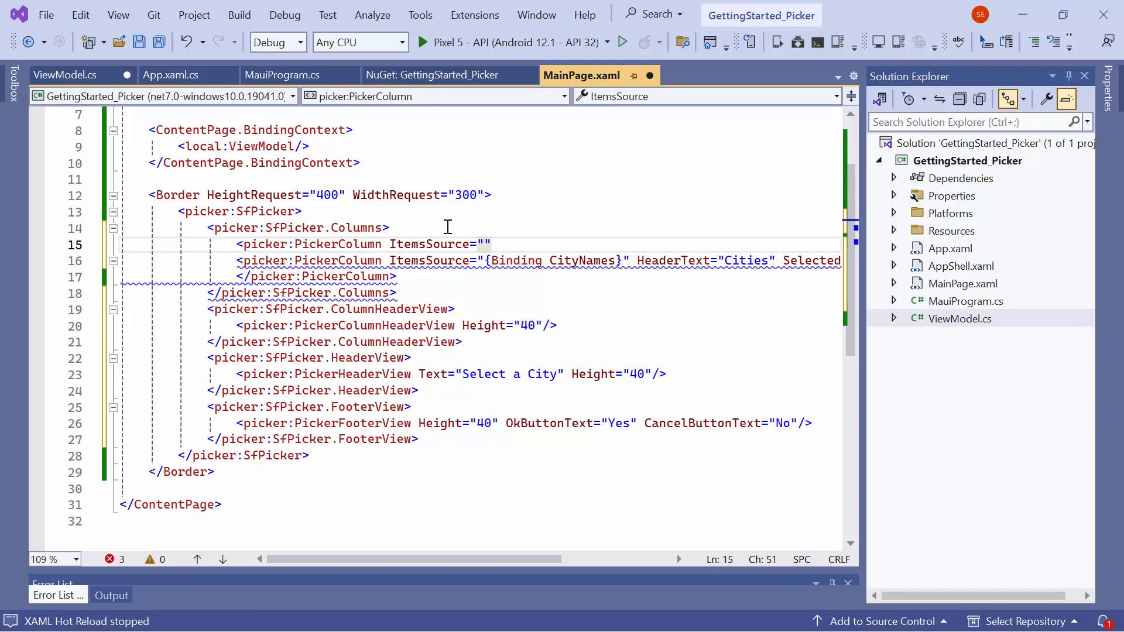
text({Binding CountryNames)
text(HeaderText="Countries"/>)
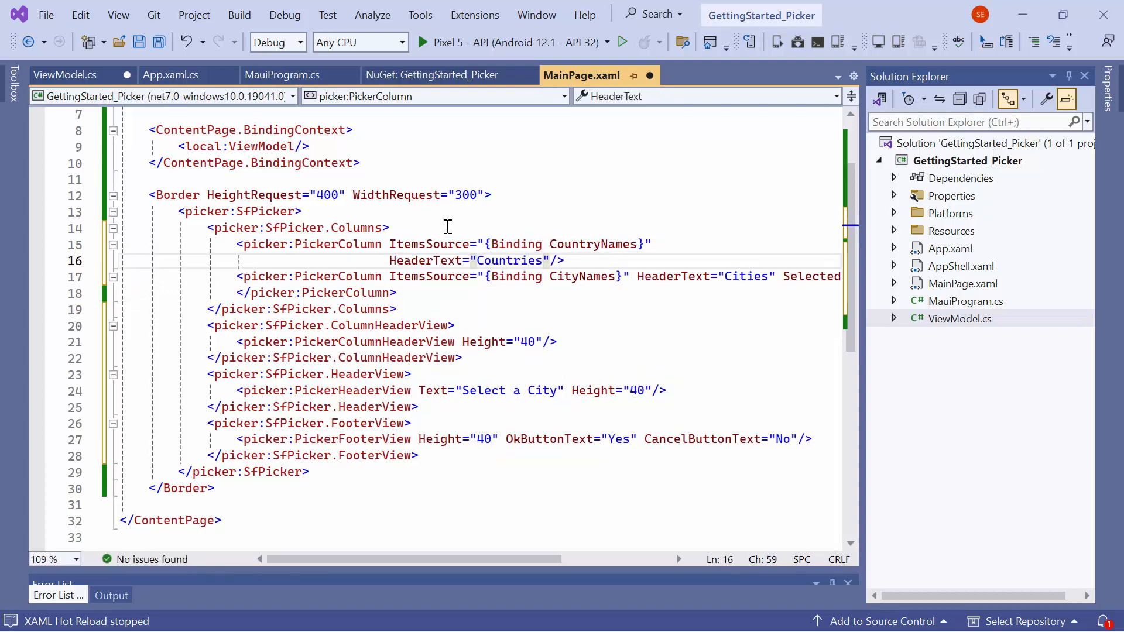
text(SelectedIndex="2")
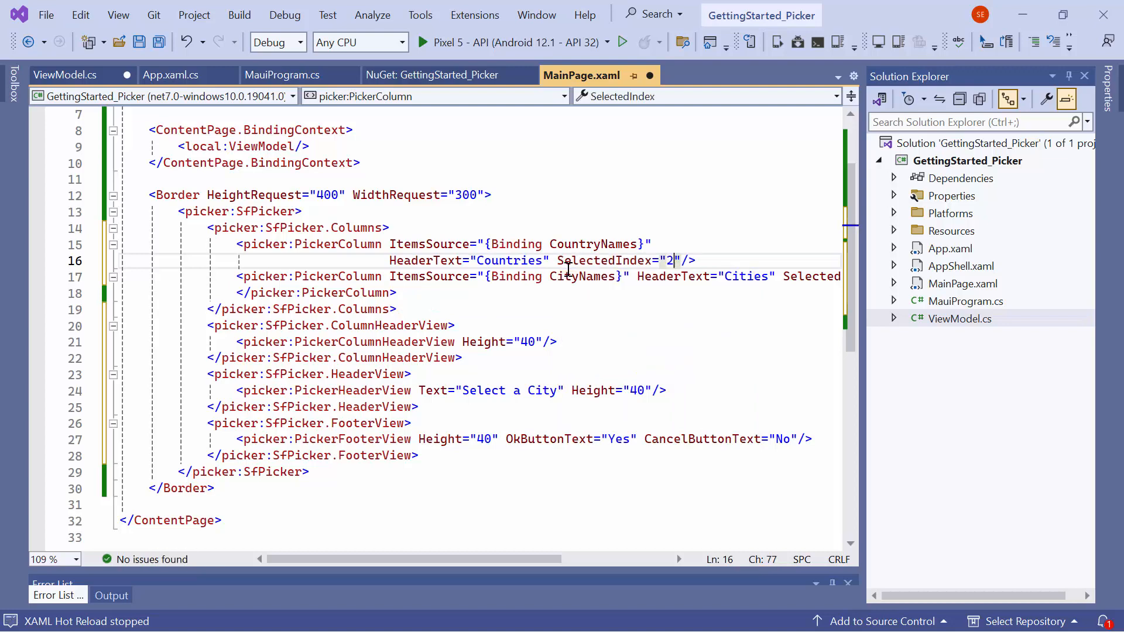
click(620, 41)
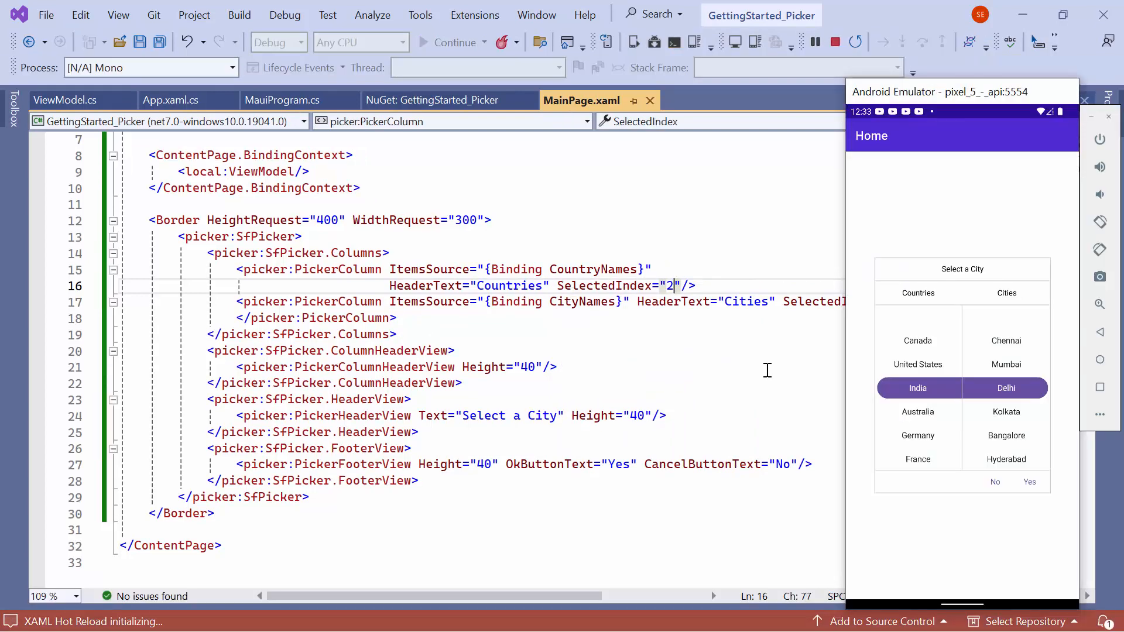